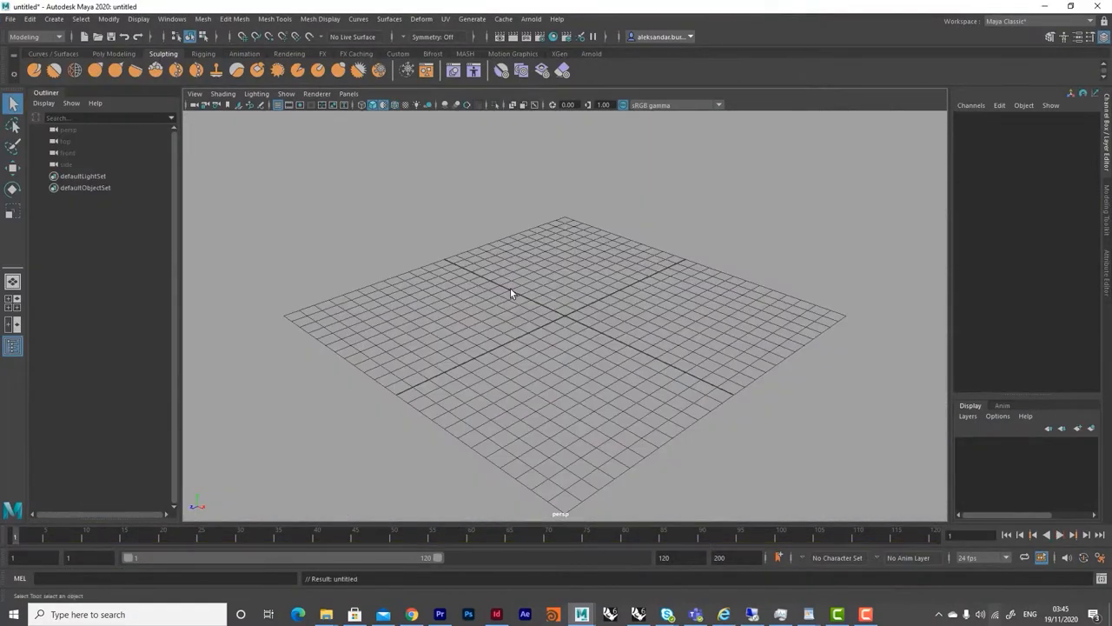
- Bring up the reference render of the teal growth particle clusters with frame-number labels
left_click(35, 37)
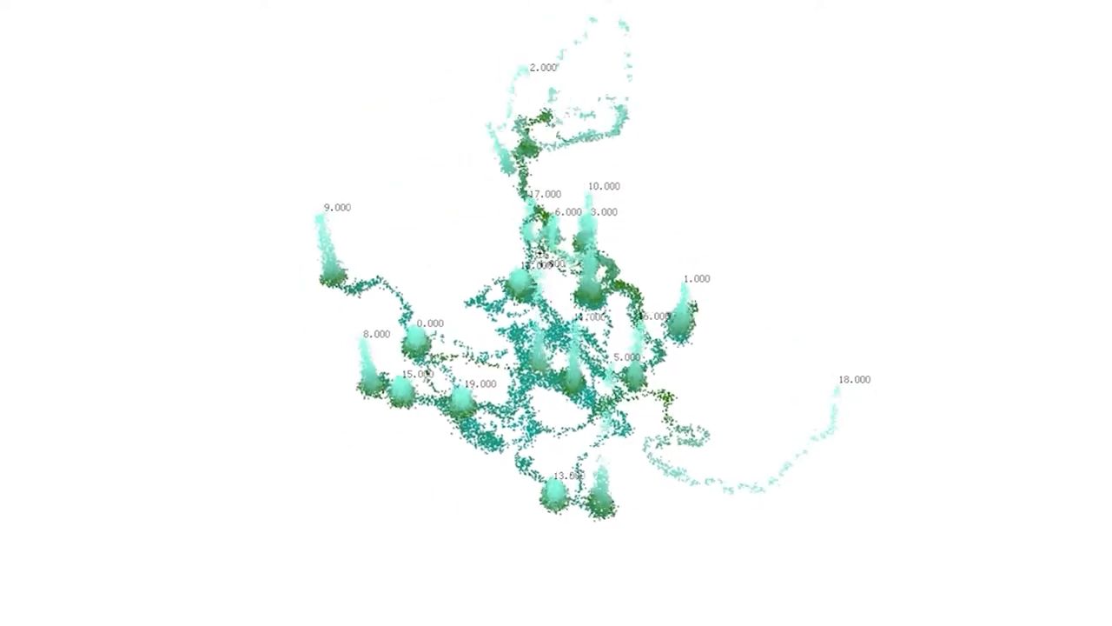
- Close the growth picture and return to Maya with the Growth.ma instanced-shape scene
left_click_drag(556, 313, 573, 278)
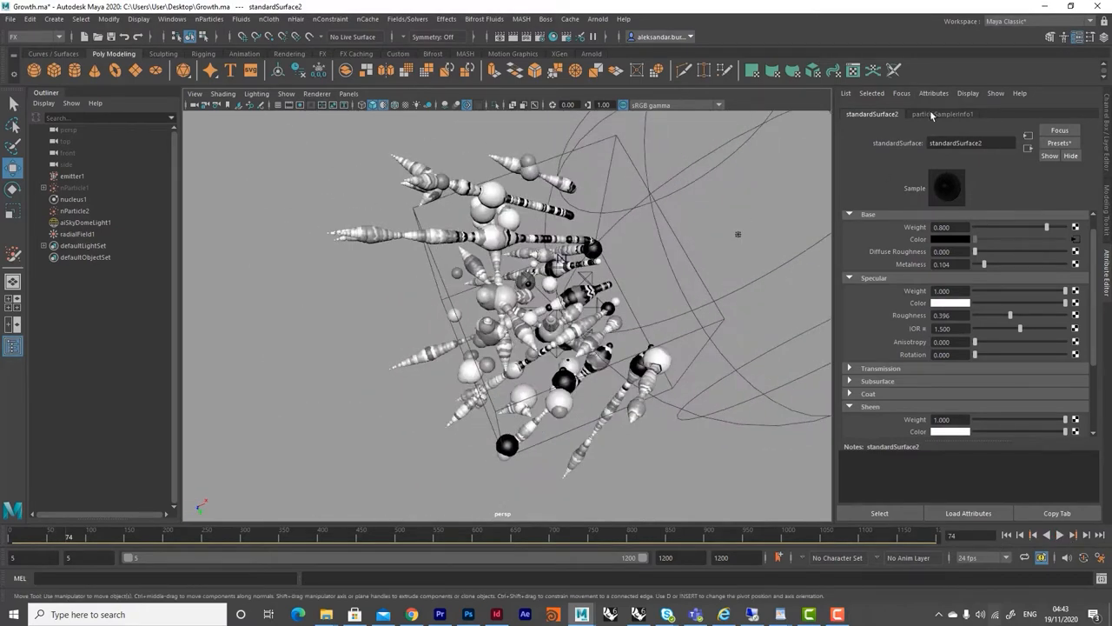
- Inspect nParticle2's creation expression, play the branching growth, then go to the nParticles commands
left_click(73, 211)
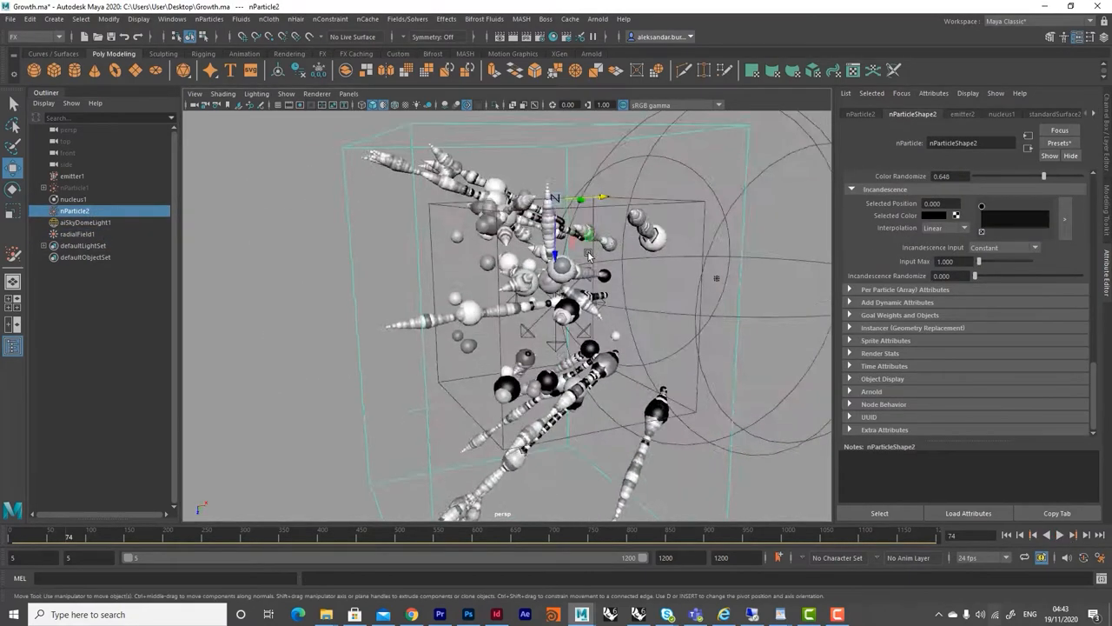
left_click(1046, 536)
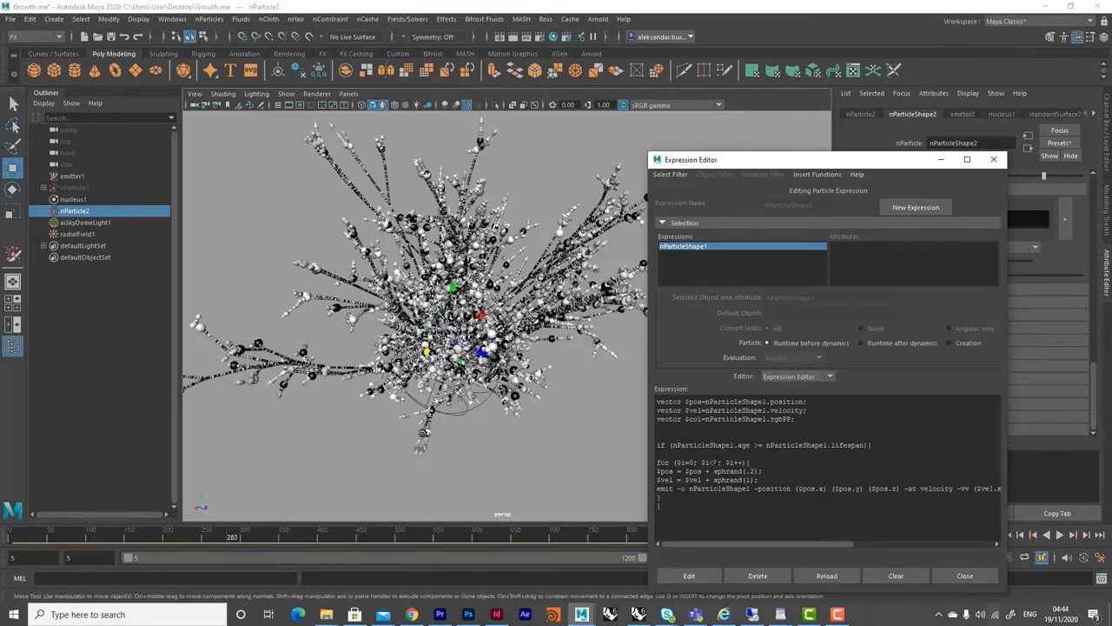
left_click(1058, 535)
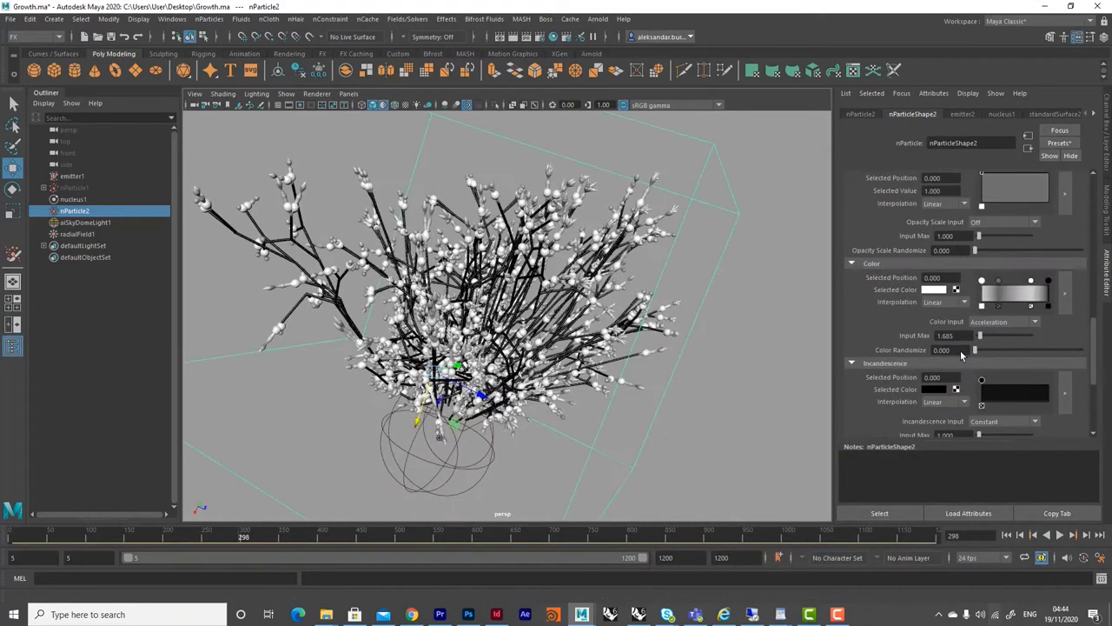
left_click(208, 18)
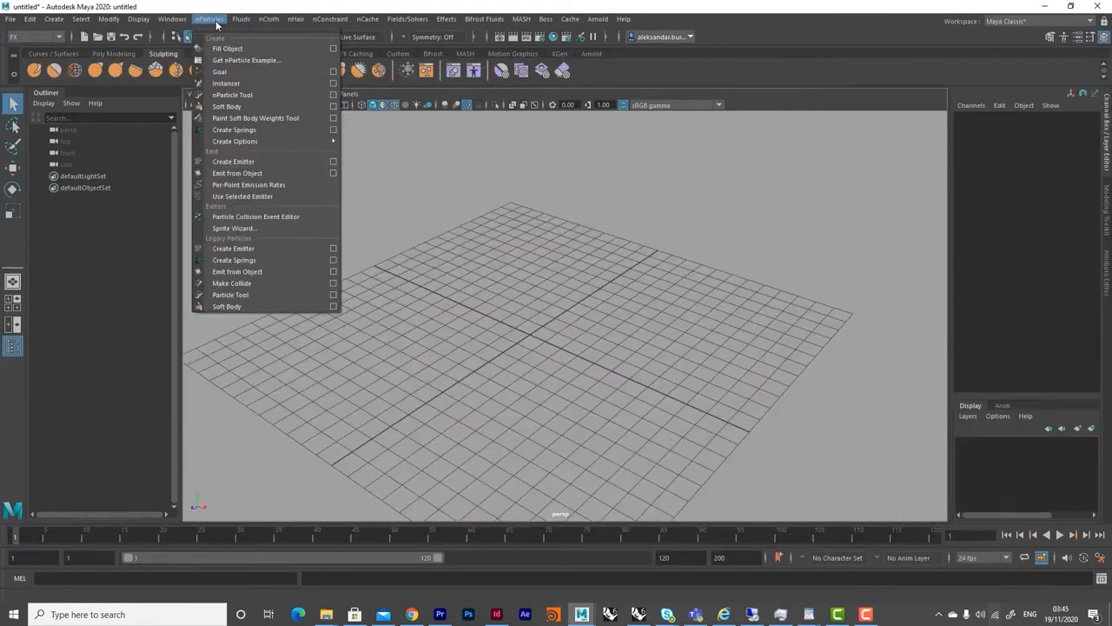
mouse_move(233, 162)
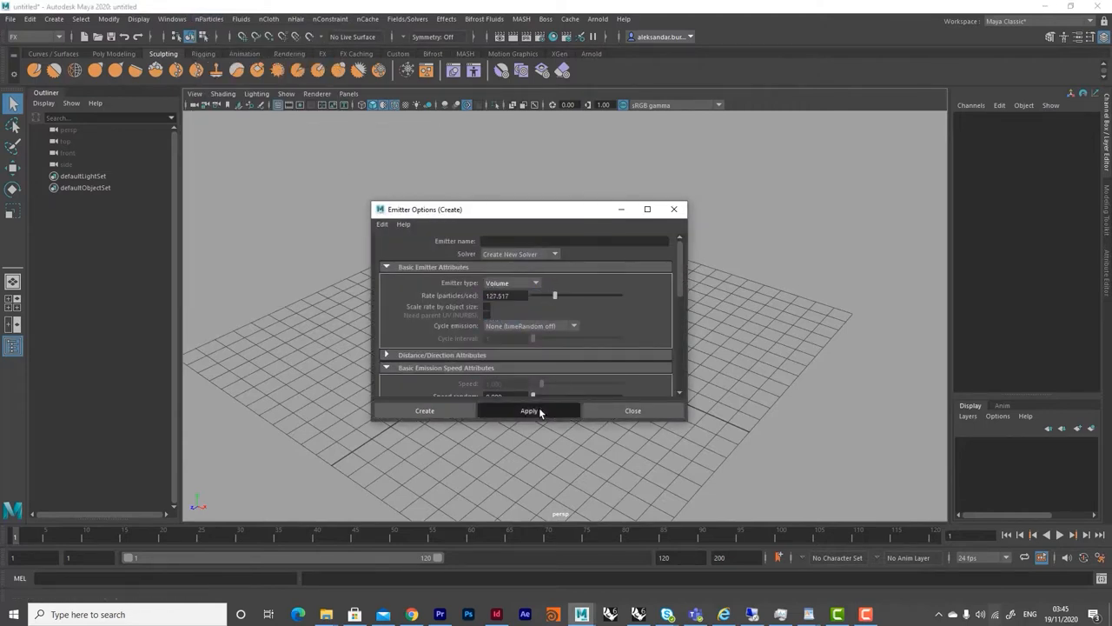
- Create a volume emitter, render its particles as Spheres and play them piling on the ground
left_click(529, 410)
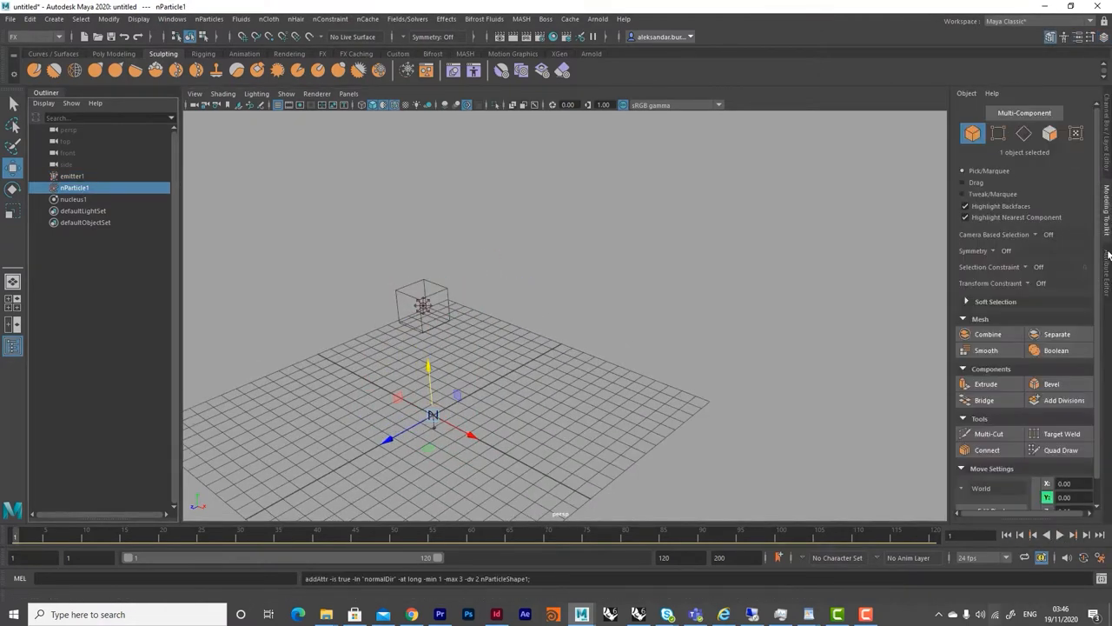
left_click(970, 355)
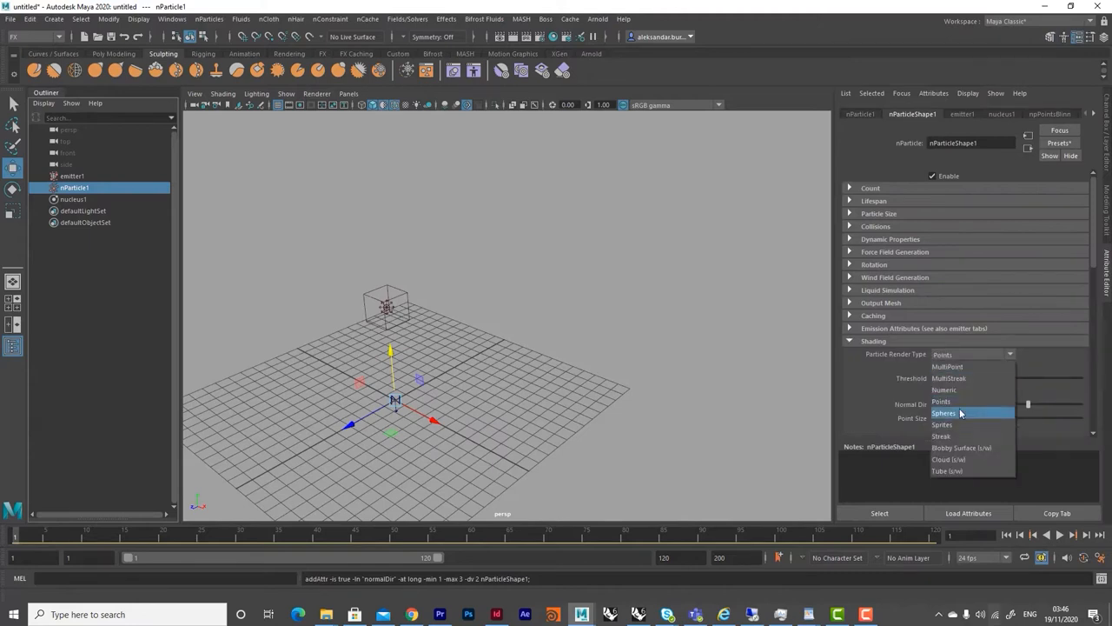
mouse_move(942, 401)
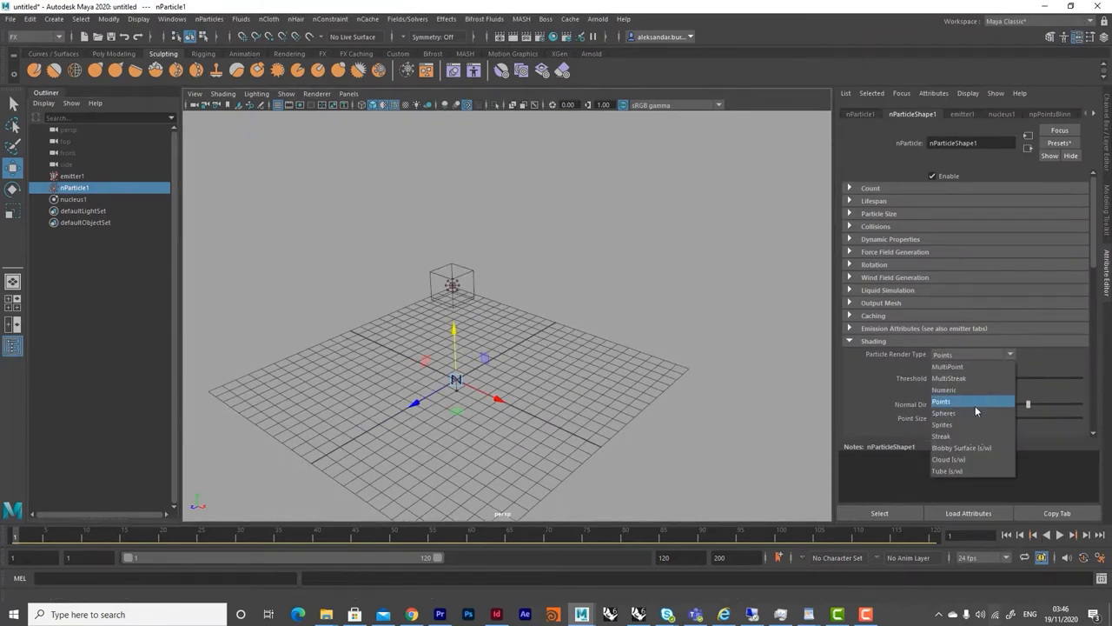
left_click(945, 413)
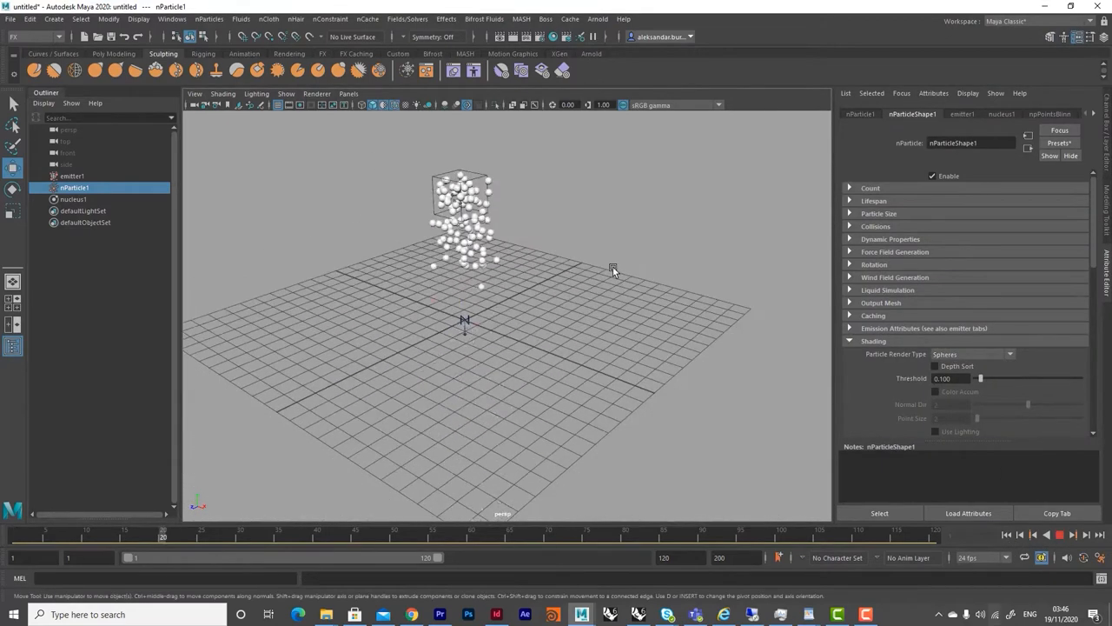
left_click(73, 199)
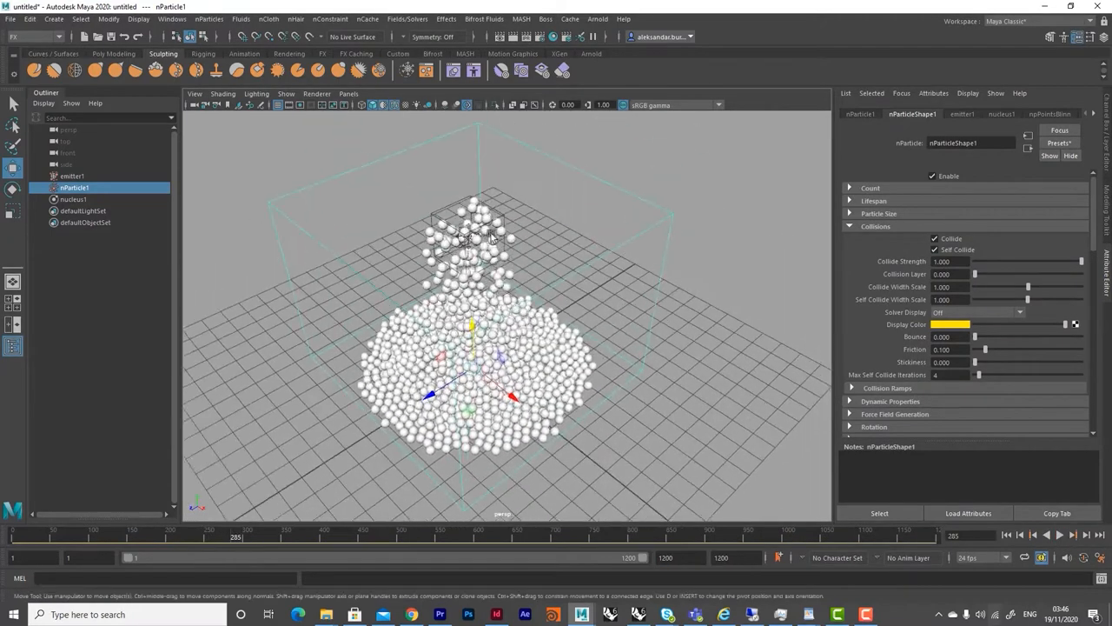
- Add a turbulence field of magnitude 100 to nParticle1 and play the twisting stream
left_click(406, 17)
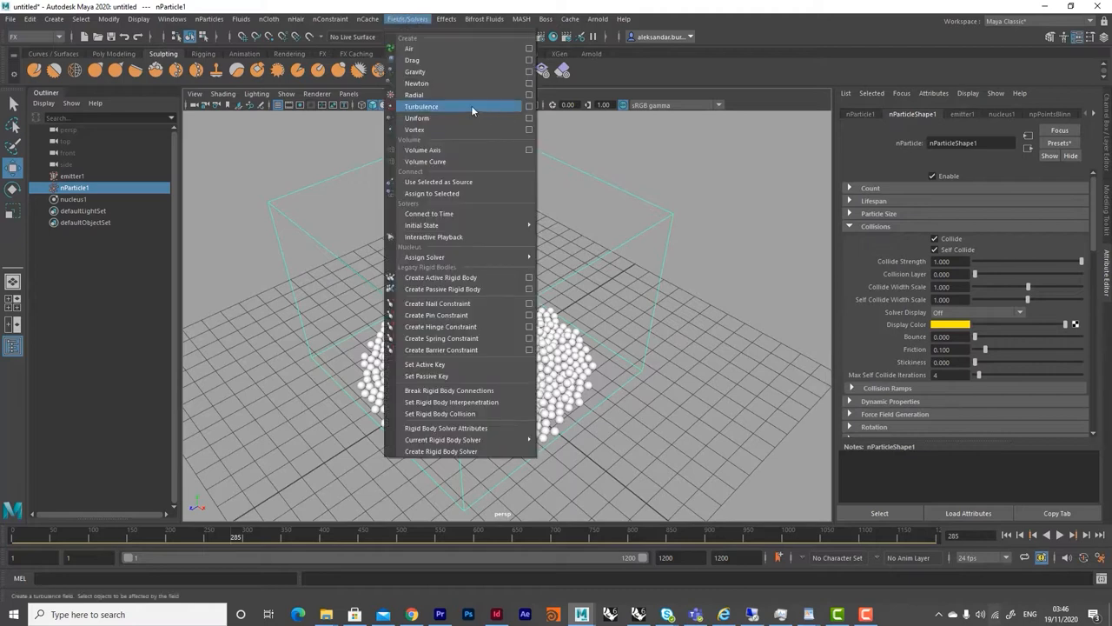
left_click(421, 106)
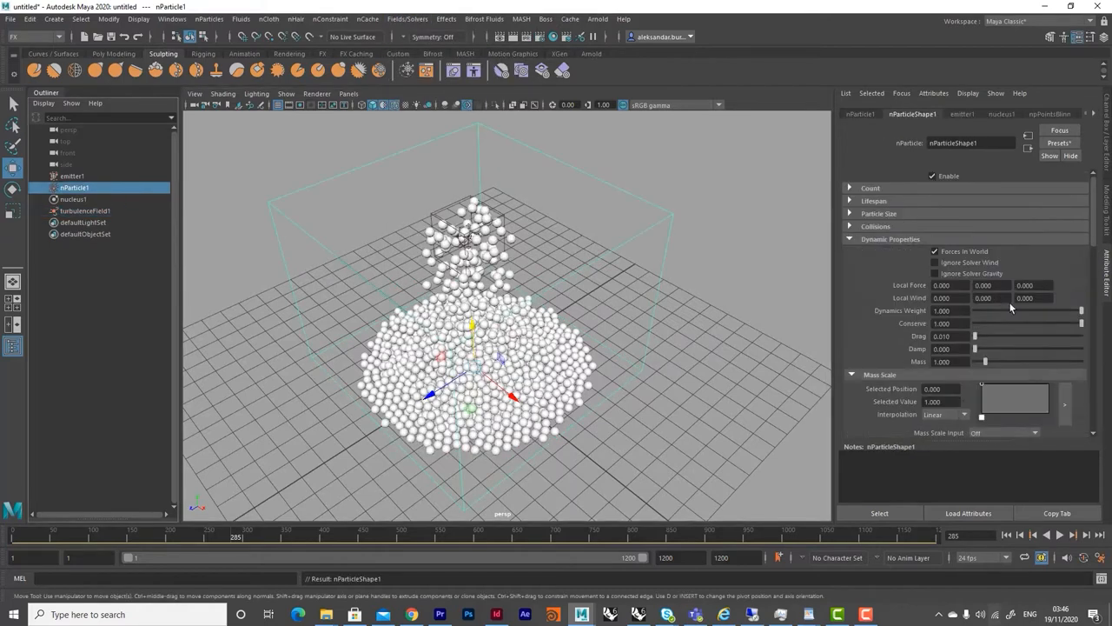
left_click(1057, 535)
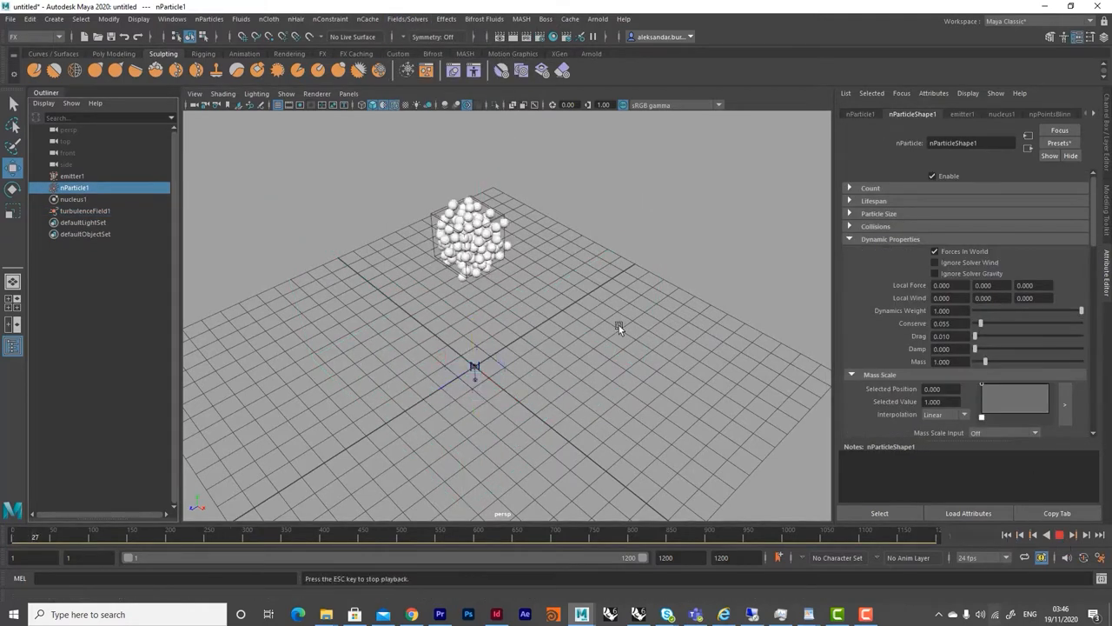
left_click(83, 210)
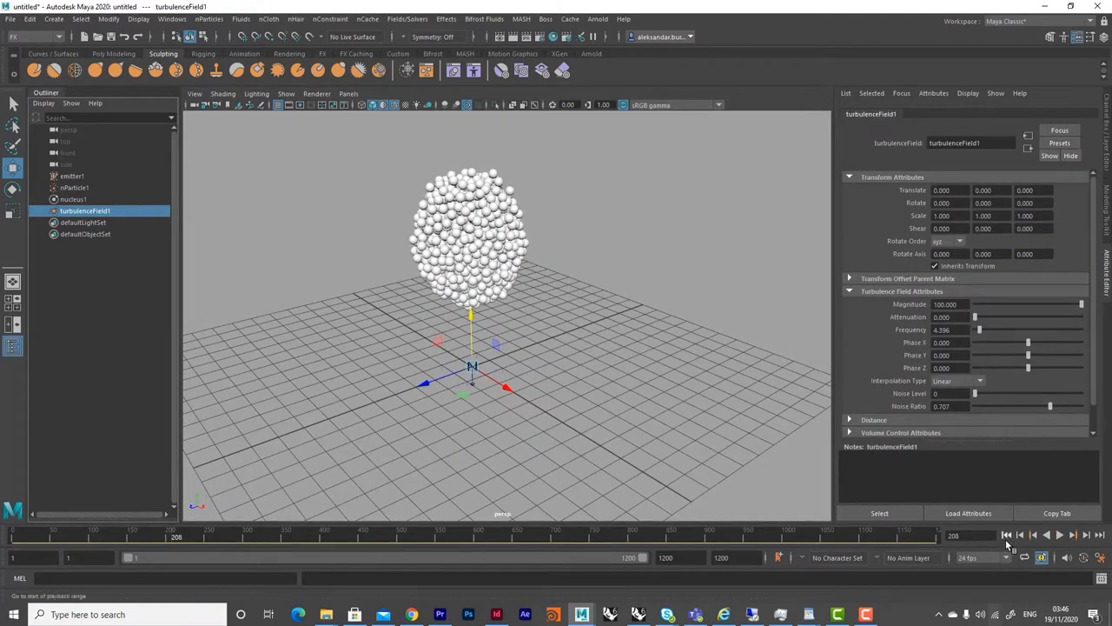
left_click(1059, 536)
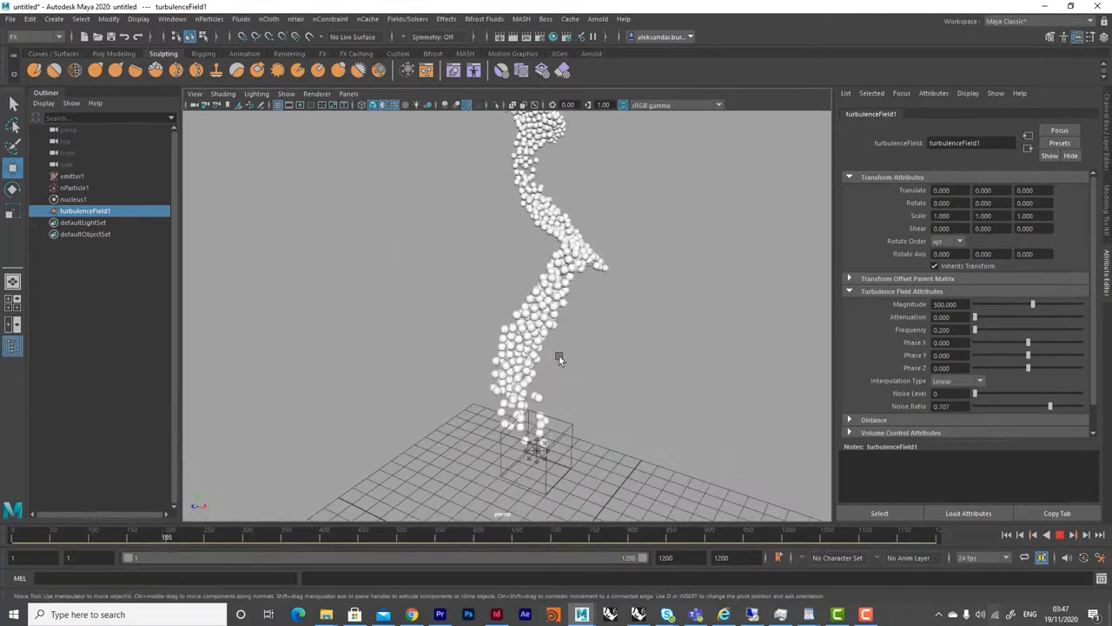
left_click(73, 175)
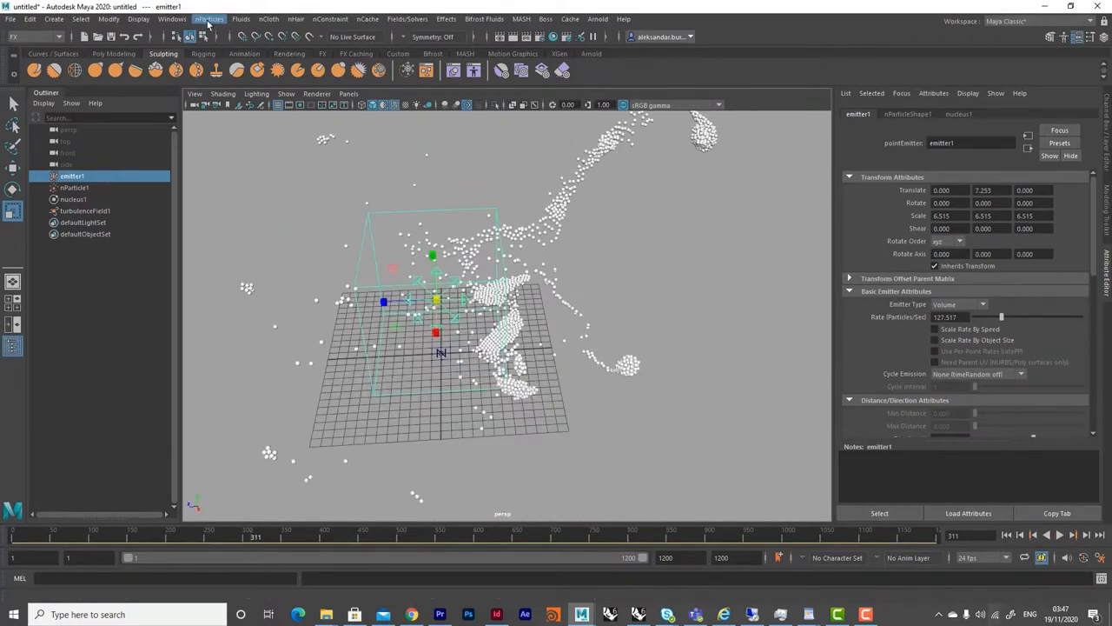
- Create emitter2 with nParticle2 and turbulenceField2, enable collisions and play both streams
left_click(208, 17)
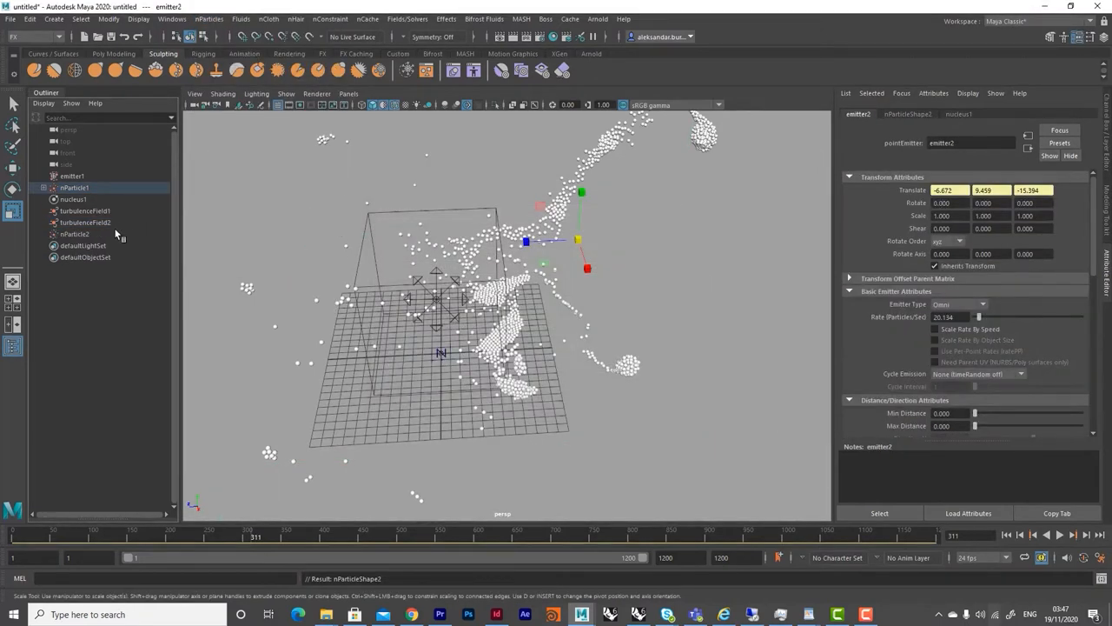
left_click(85, 222)
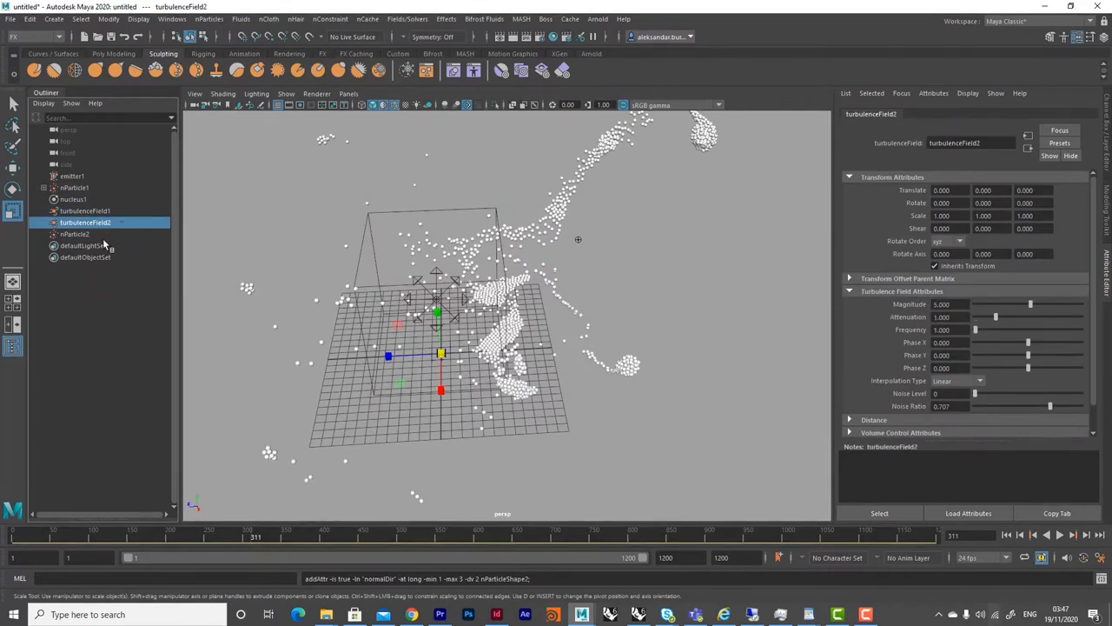
left_click(75, 223)
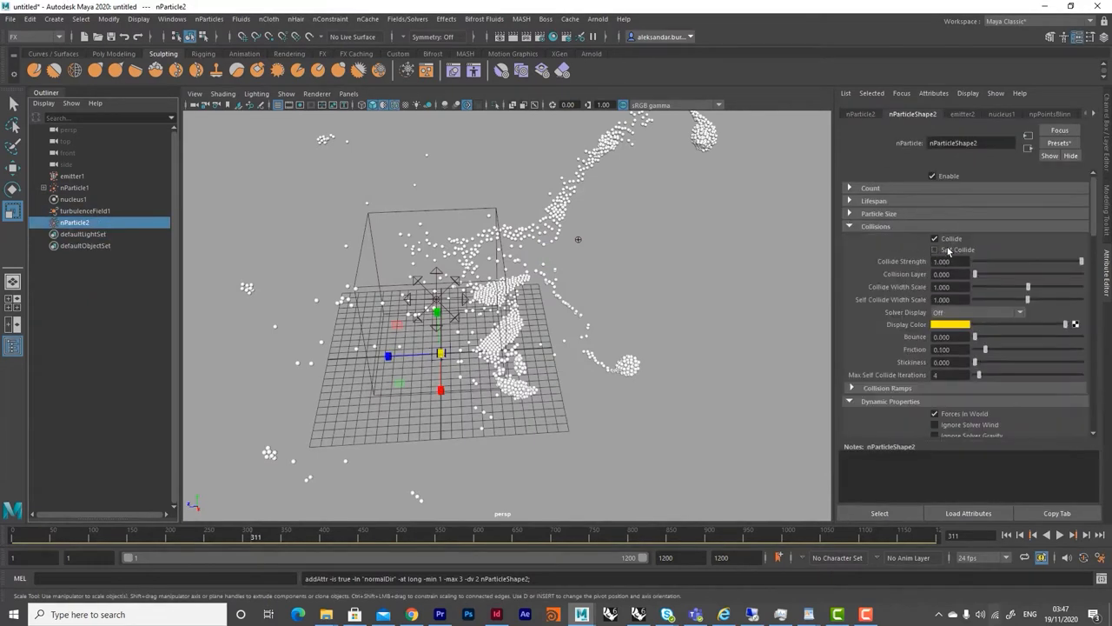
left_click(935, 238)
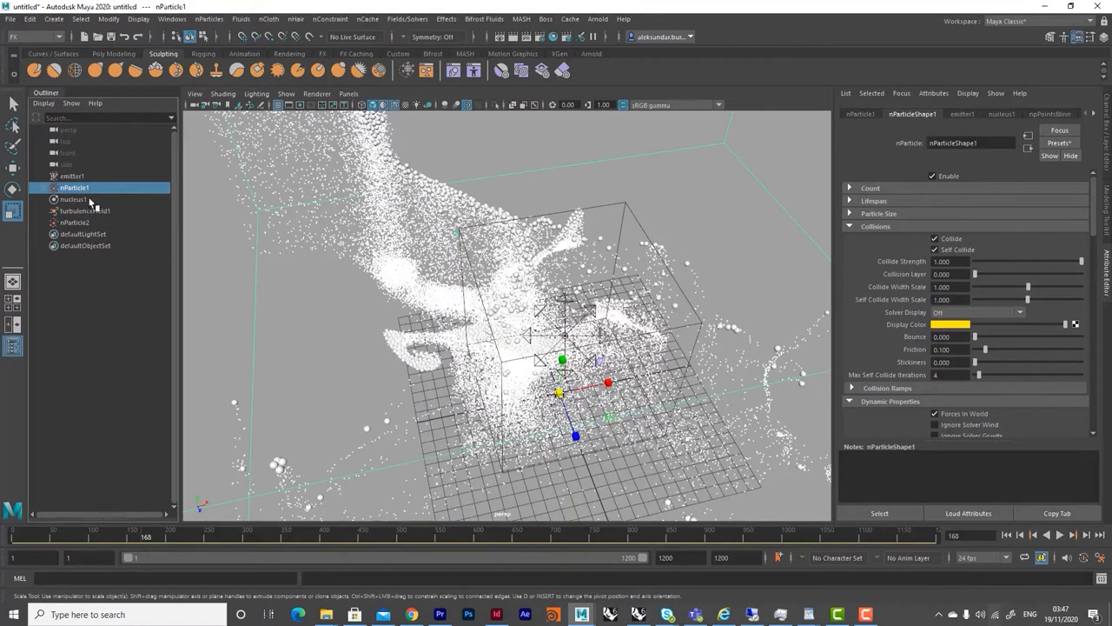
- Set nParticle2's colour input to Age with a cyan-to-purple ramp on a black background
left_click(73, 223)
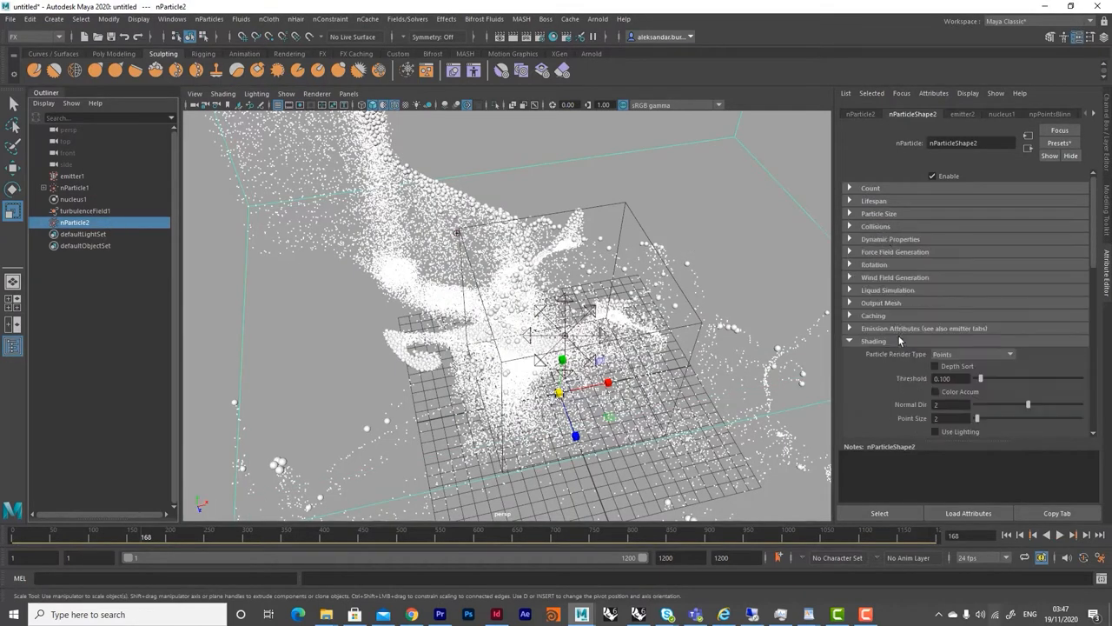
scroll("down", 3)
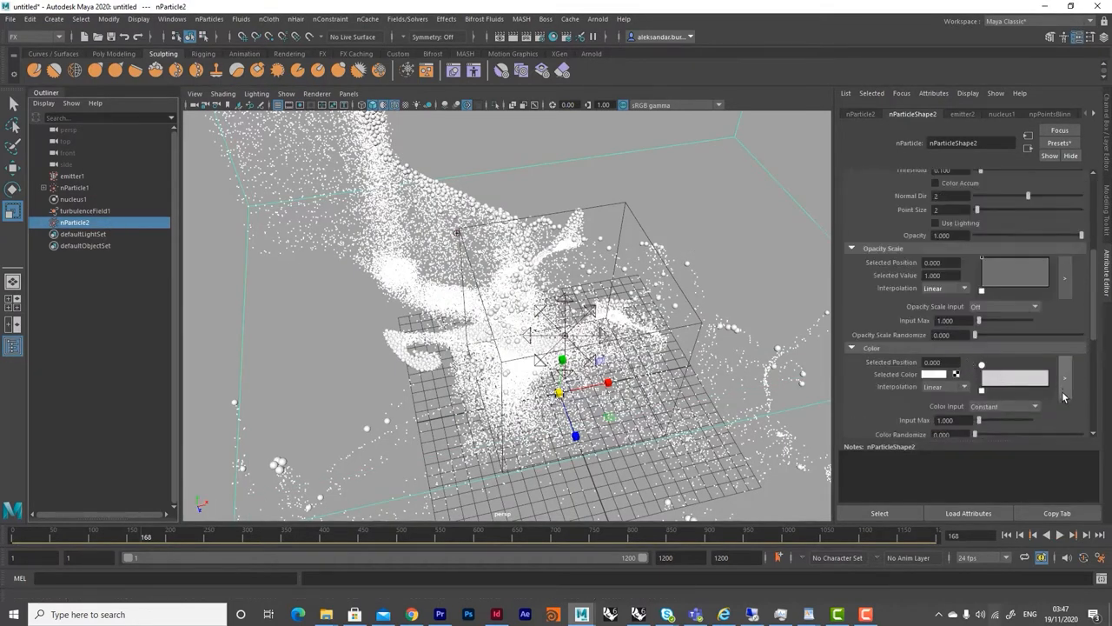
left_click(935, 374)
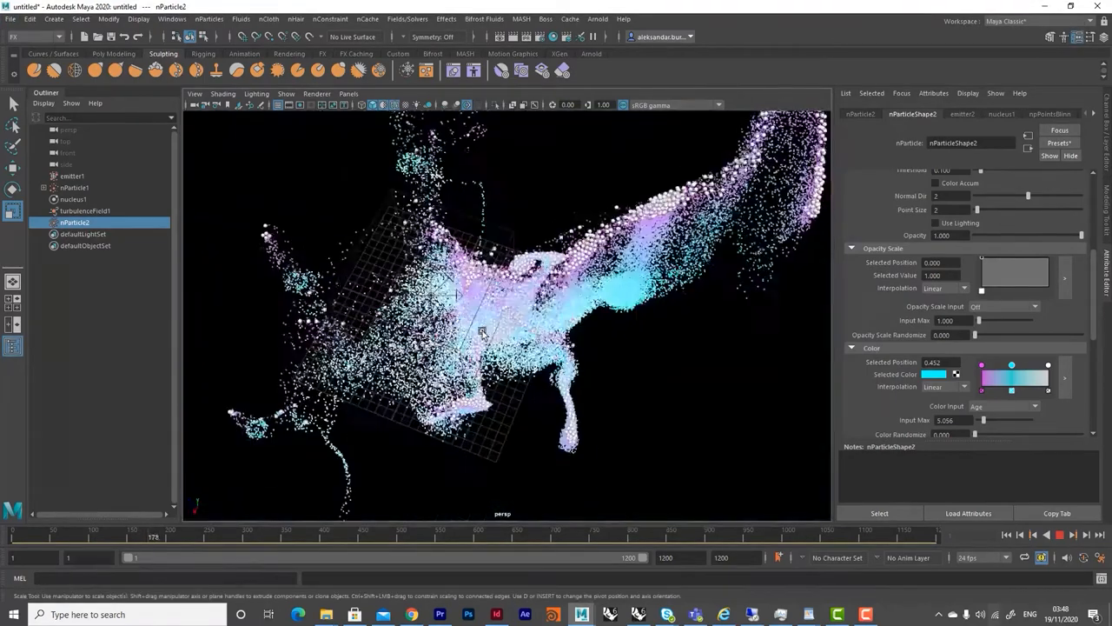
left_click(73, 188)
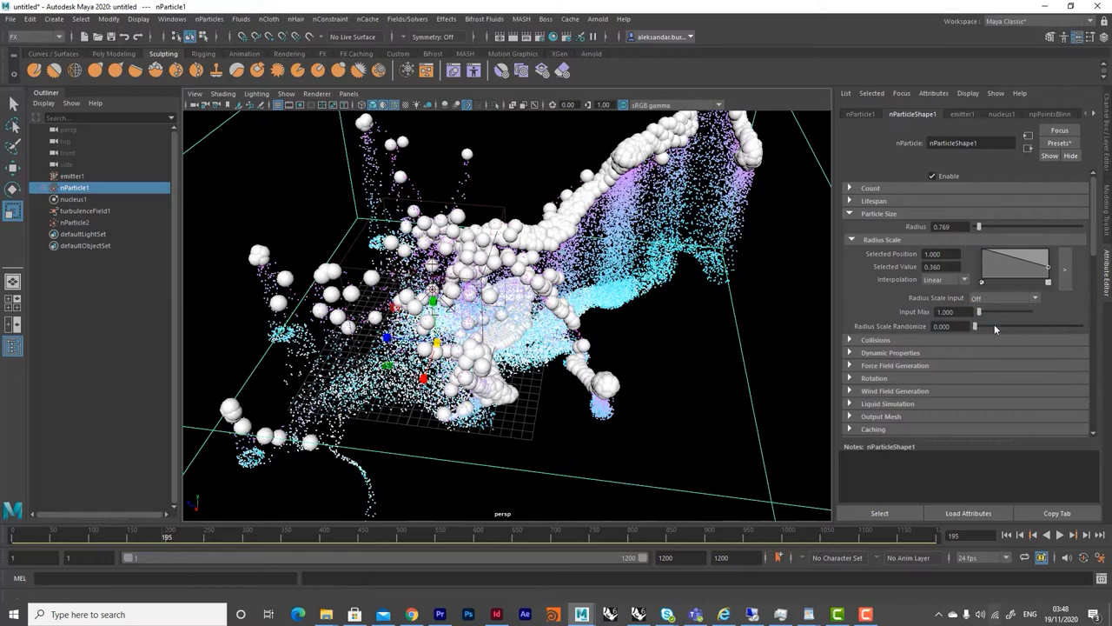
- Replay the turbulent clouds, change nParticle1's render type, then start a new scene with pSphere1
left_click(1033, 535)
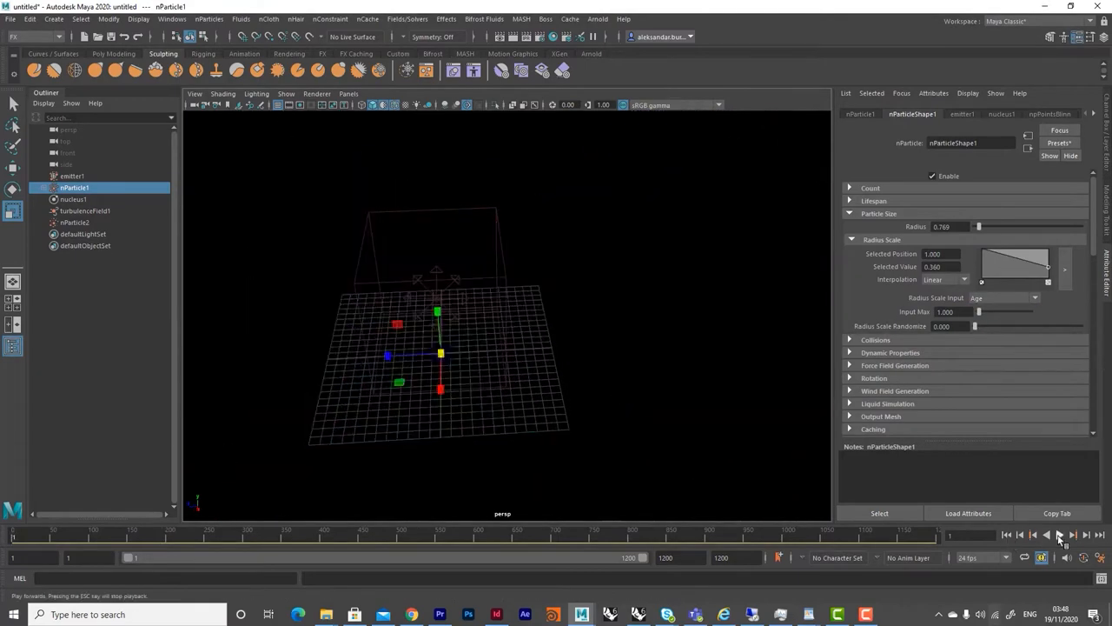
left_click(1060, 535)
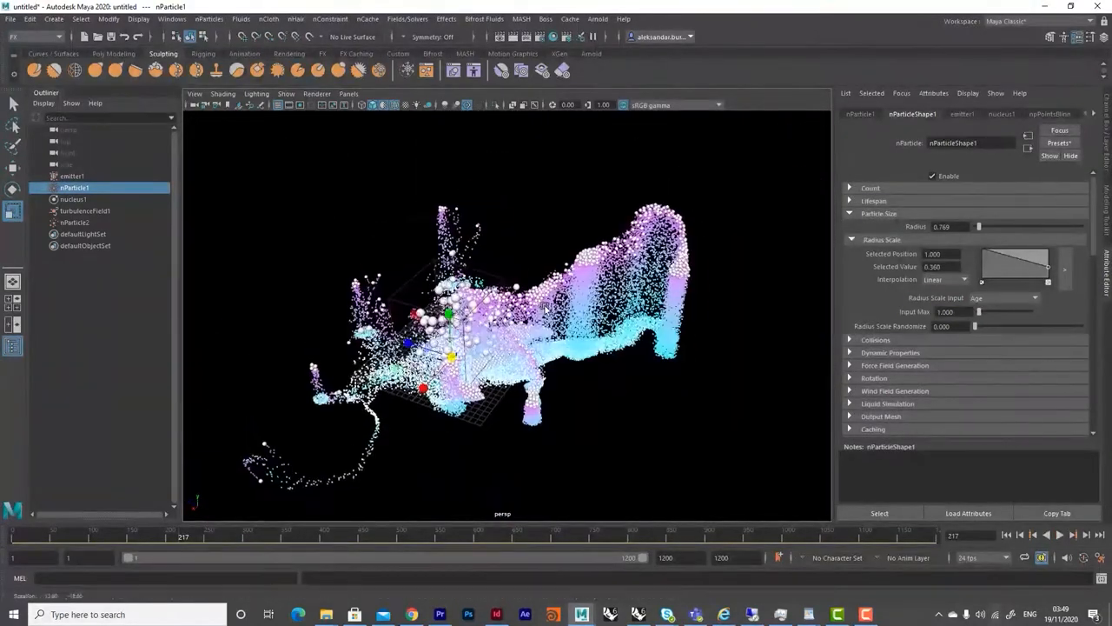
left_click(85, 210)
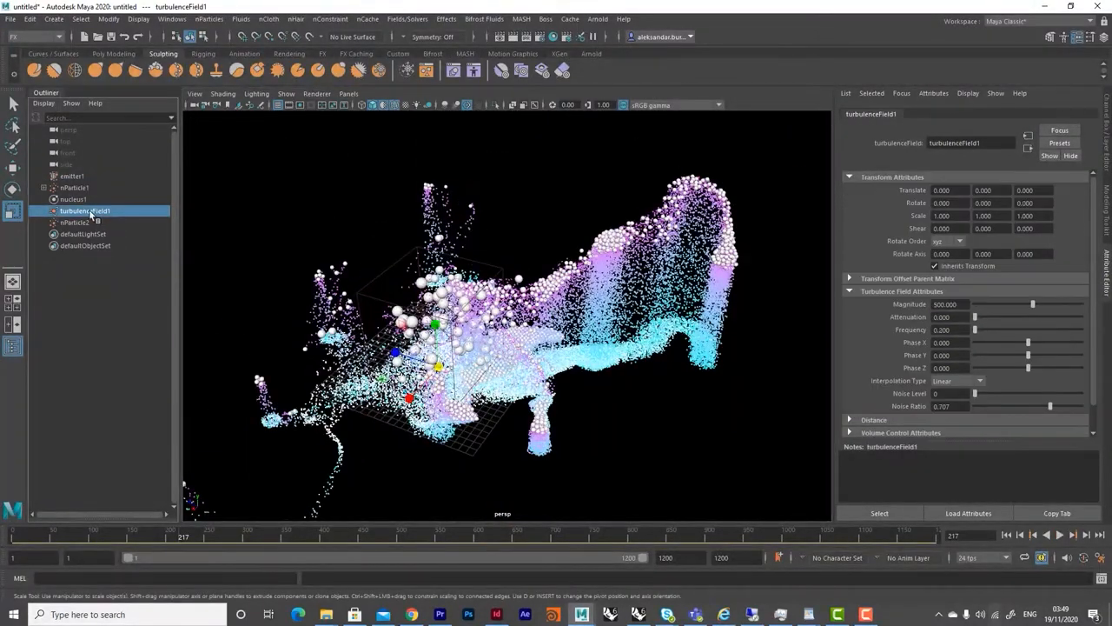
left_click(73, 222)
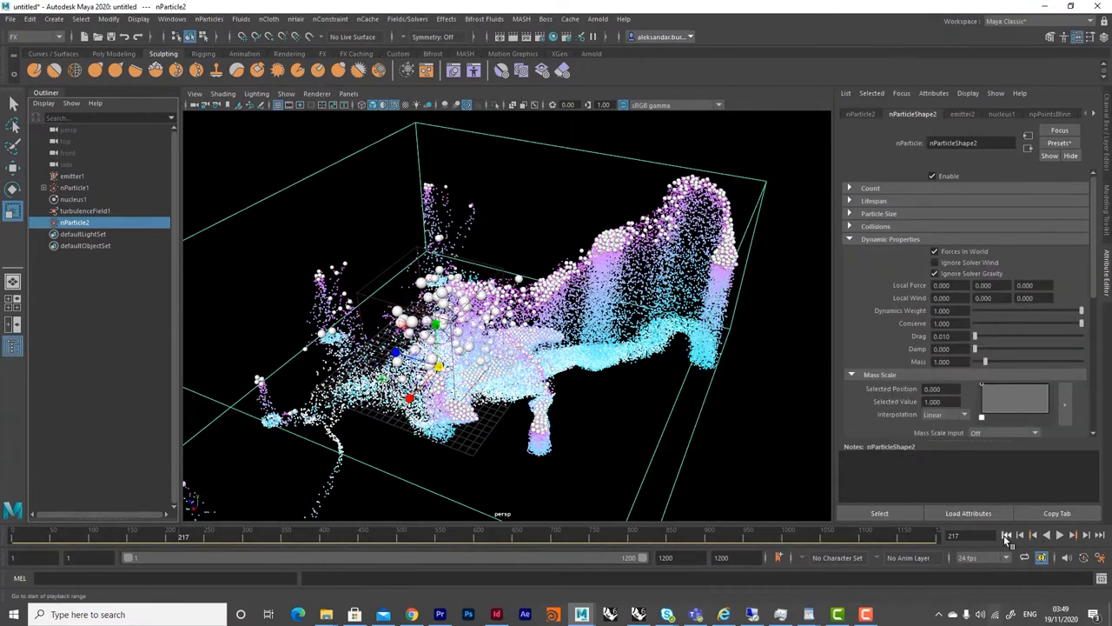
left_click(1006, 536)
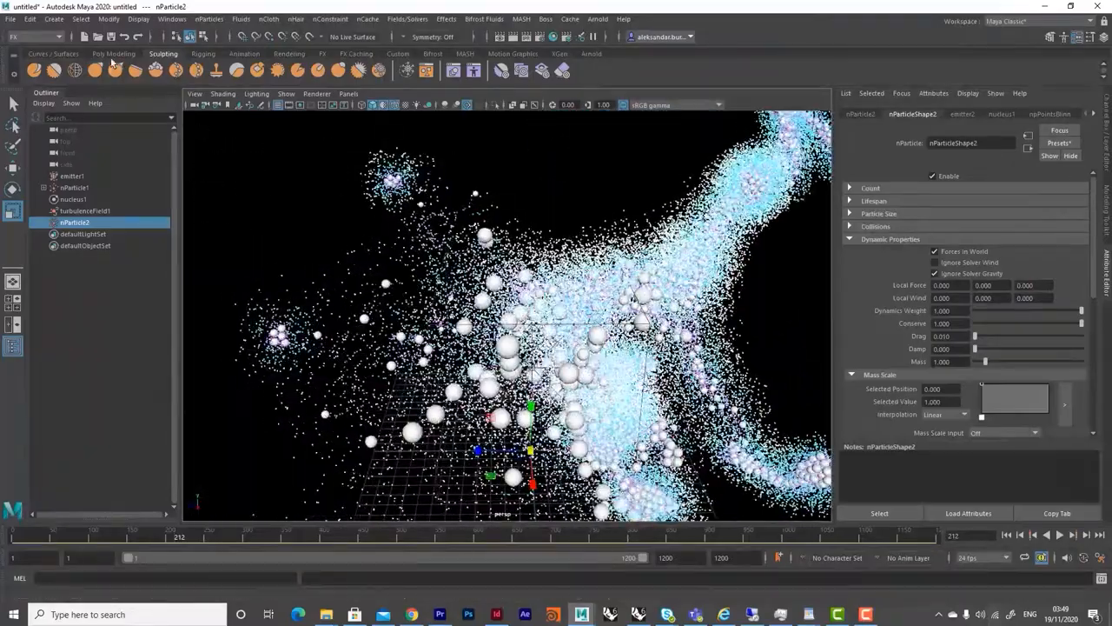
left_click(115, 52)
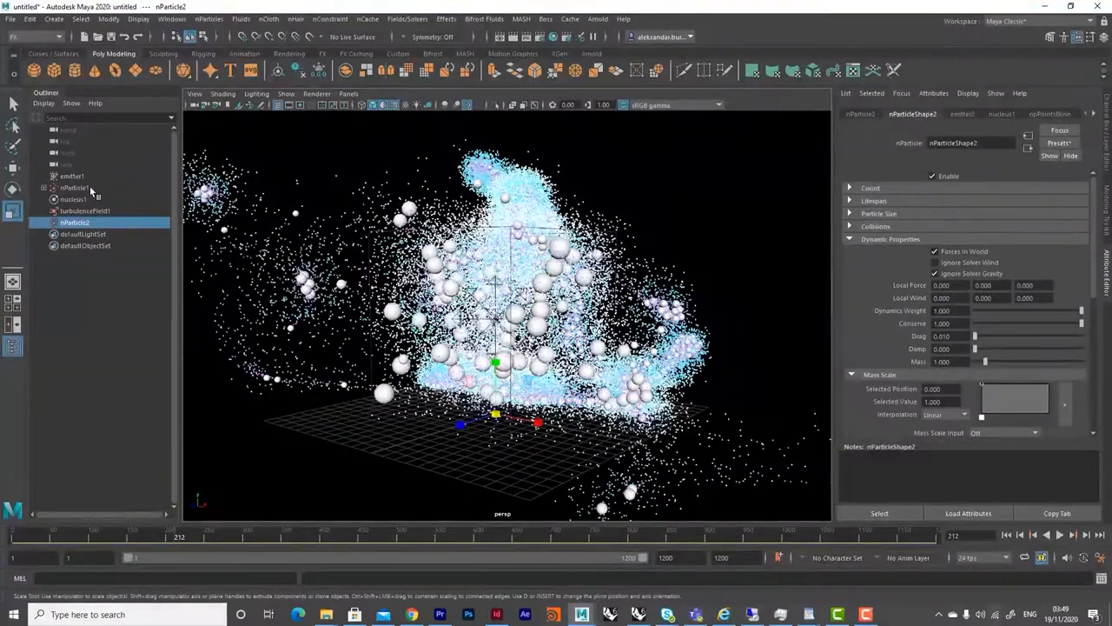
left_click(973, 355)
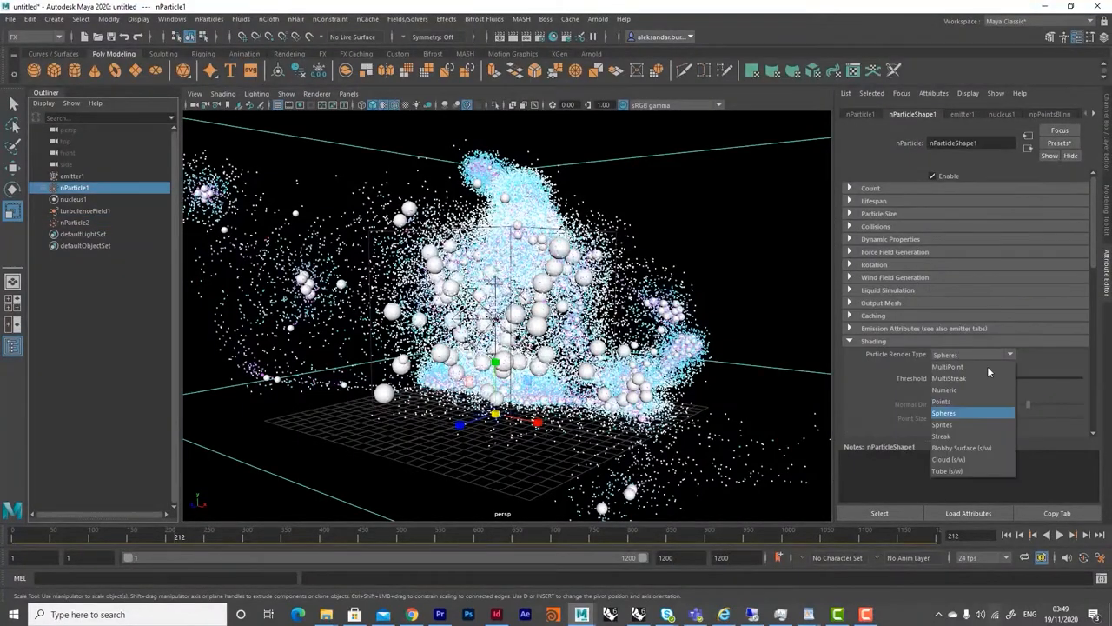
left_click(945, 389)
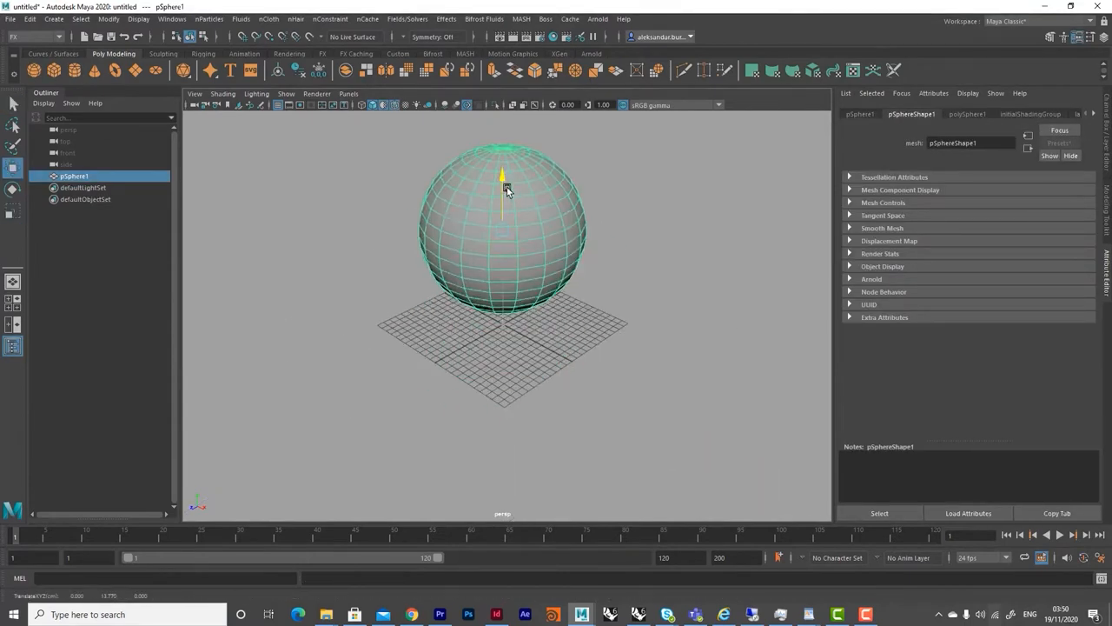
- Fill the sphere with nParticles rendered as Spheres with collisions, then go to the Spring options
left_click(208, 18)
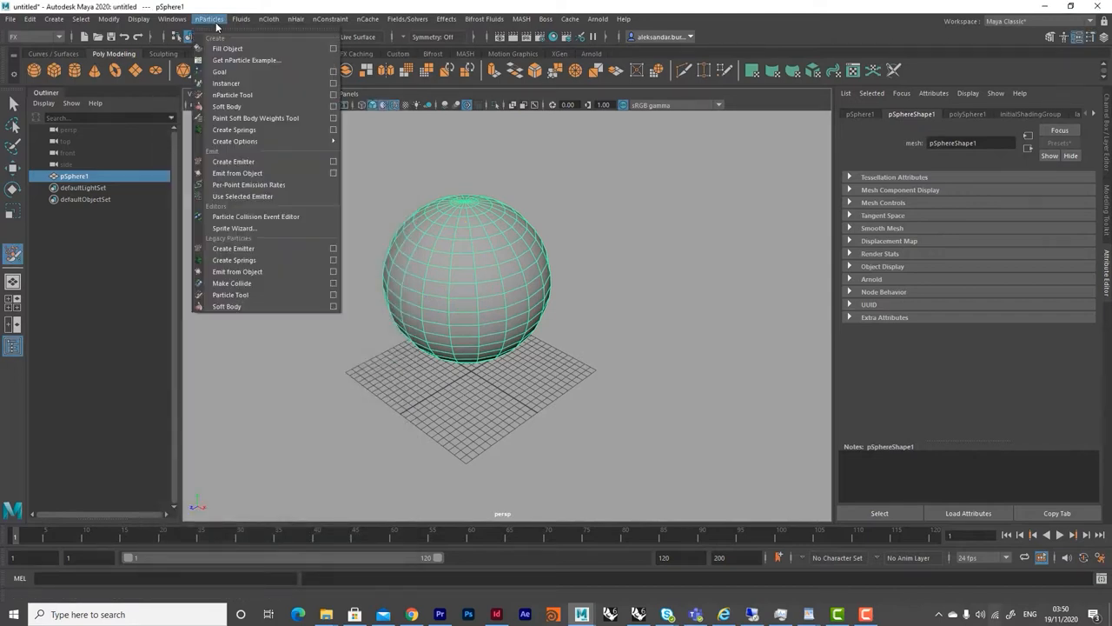
mouse_move(226, 49)
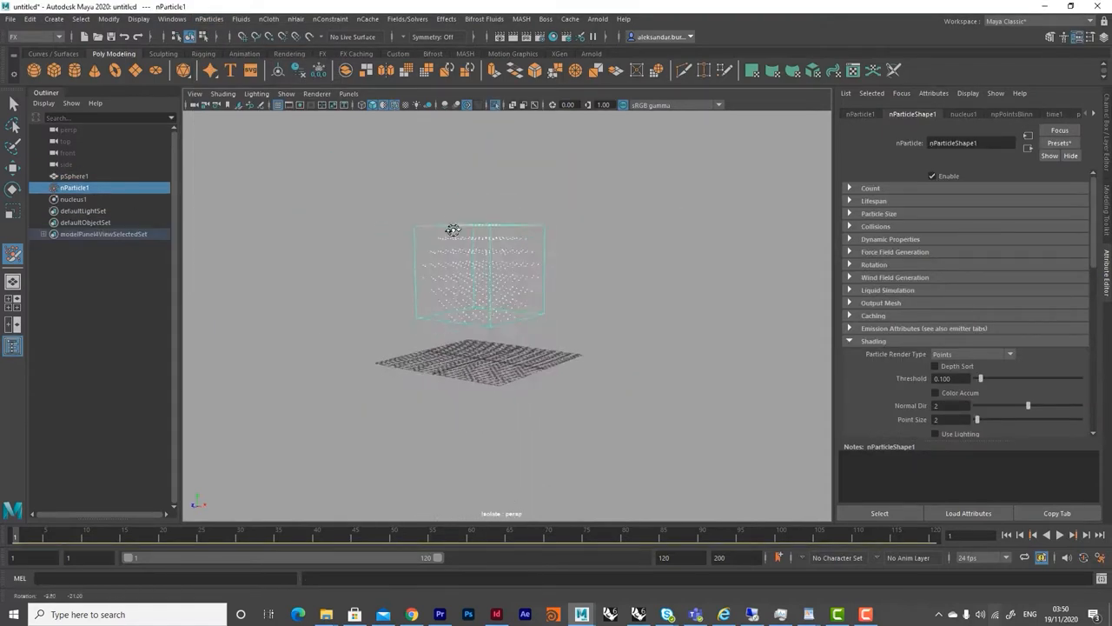
left_click(970, 355)
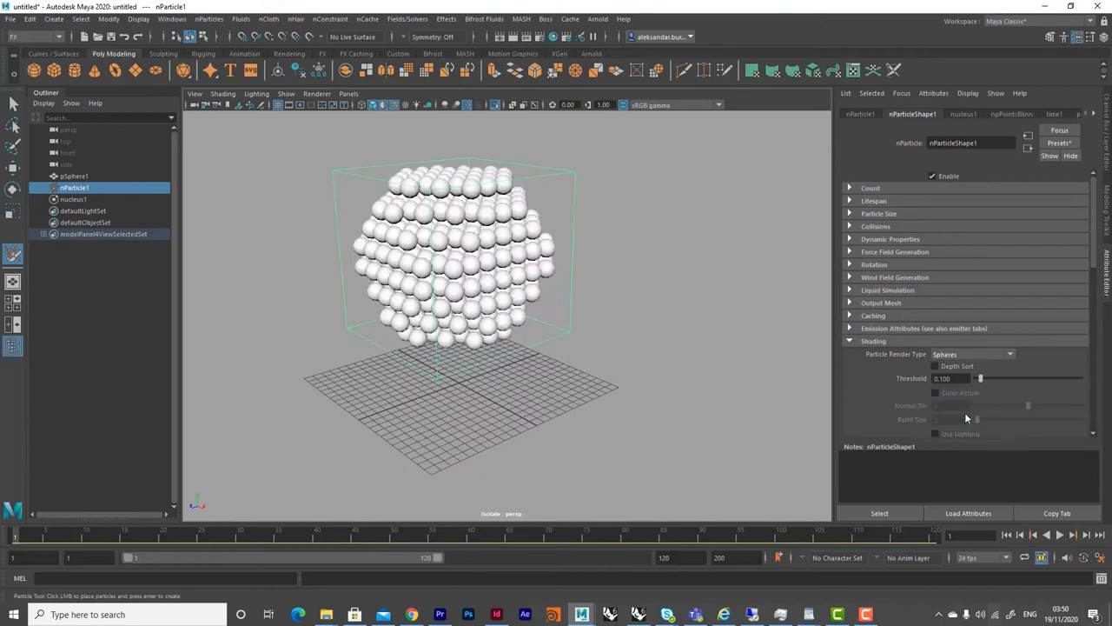
left_click(876, 226)
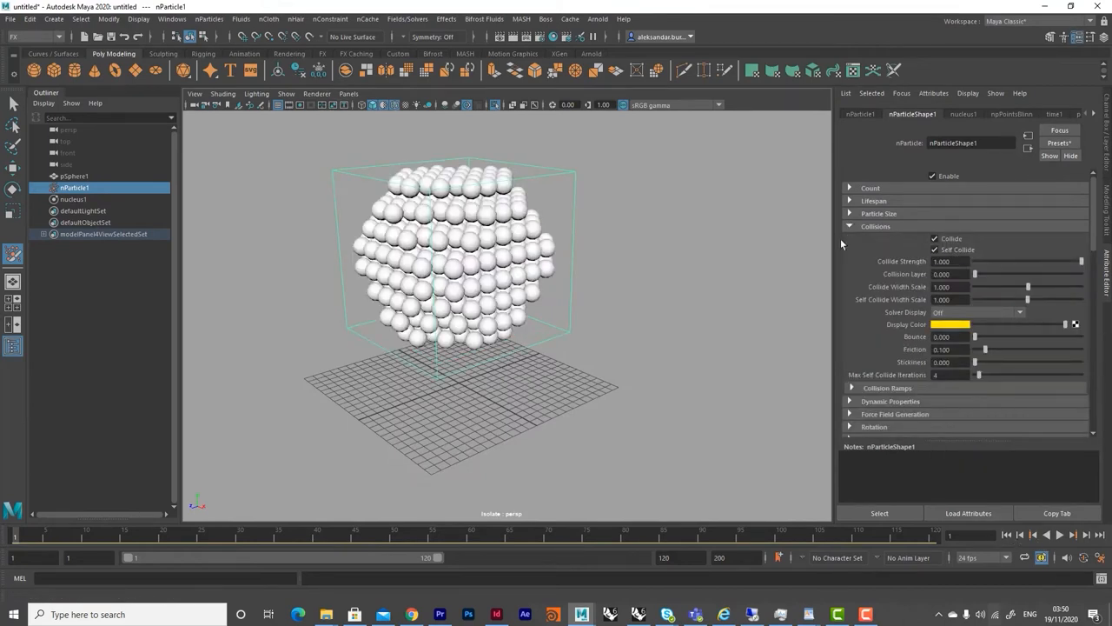
left_click(73, 198)
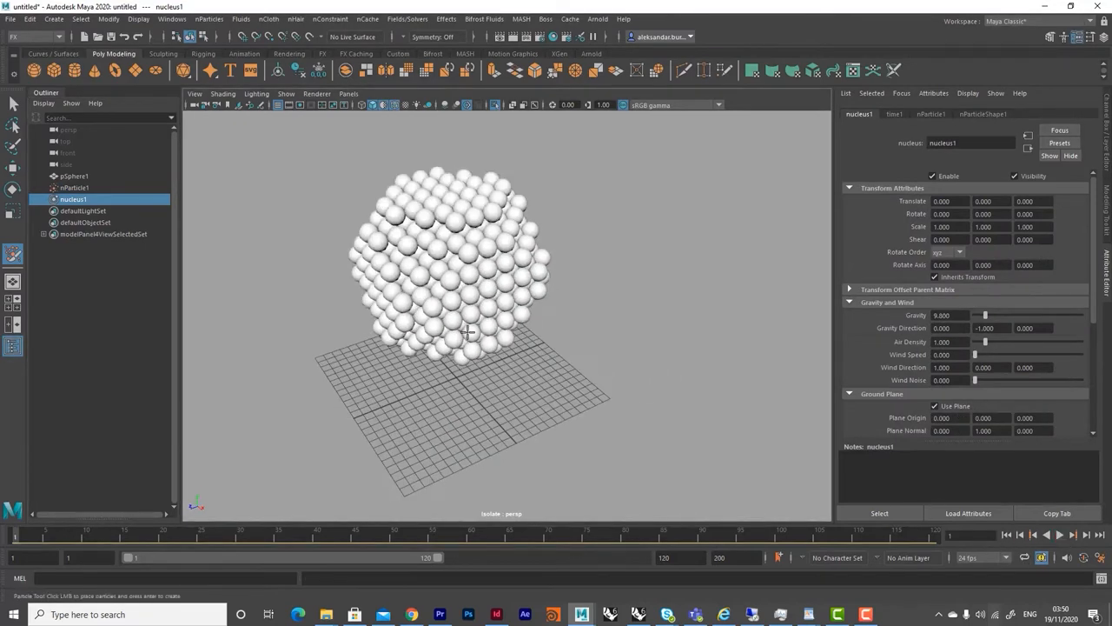
left_click(208, 18)
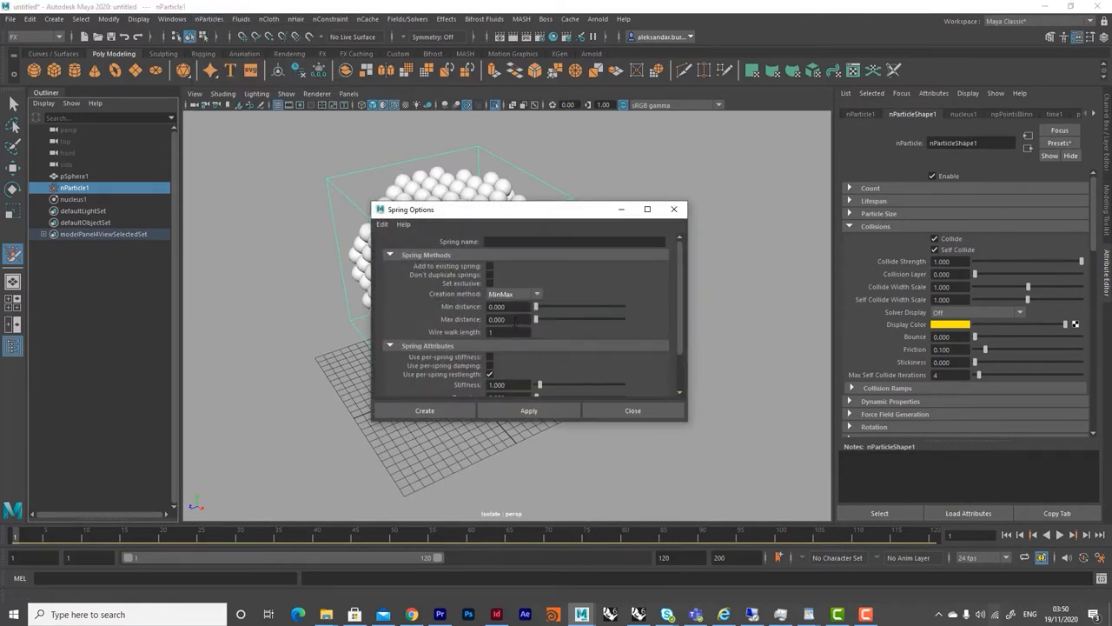
- Create springs on nParticle1, shrink the particle radius, raise spring1 stiffness and let the sphere fall
left_click(424, 410)
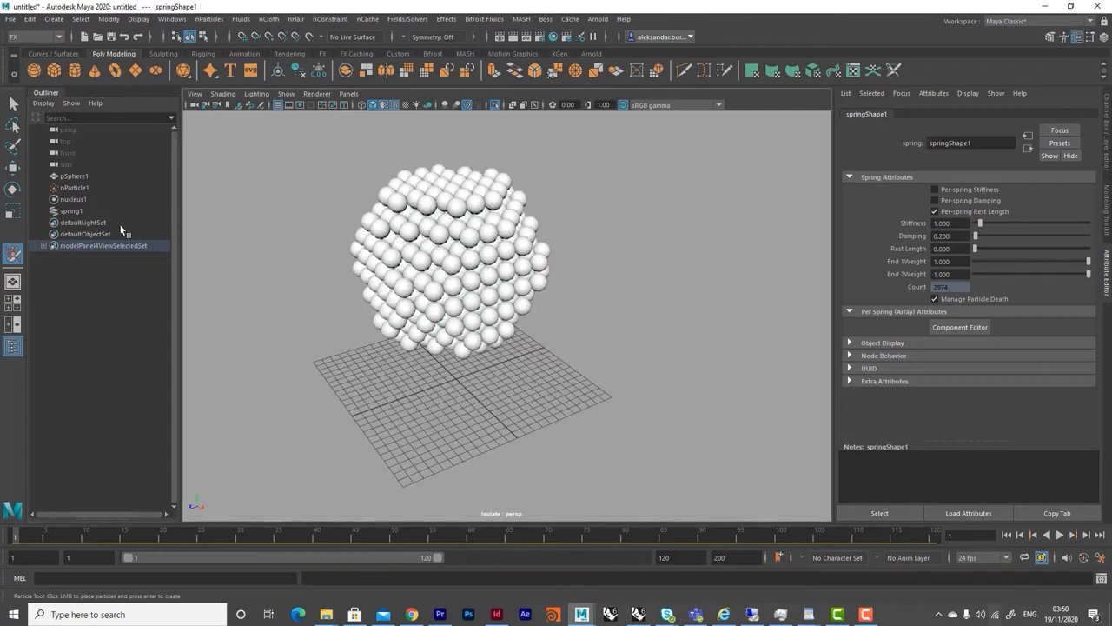
left_click(71, 210)
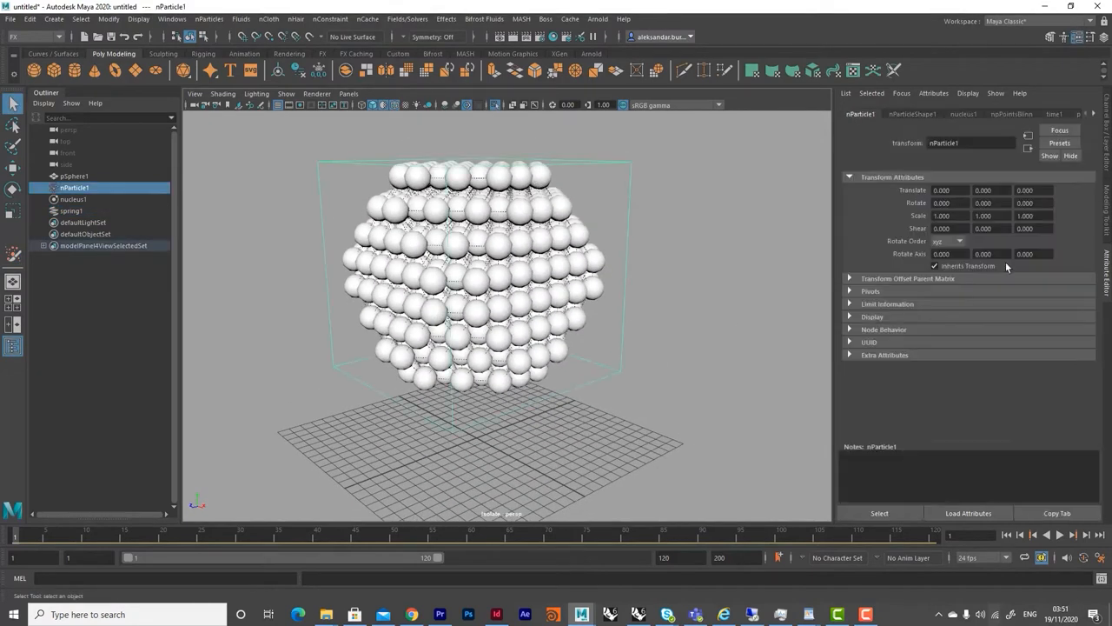
left_click(913, 115)
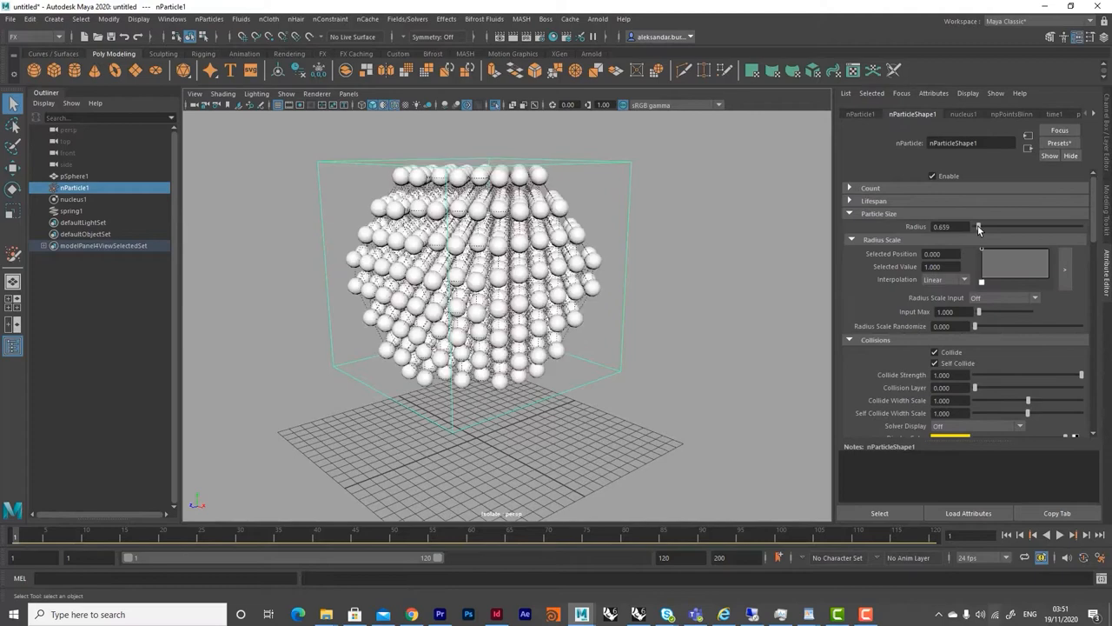
left_click_drag(981, 226, 977, 226)
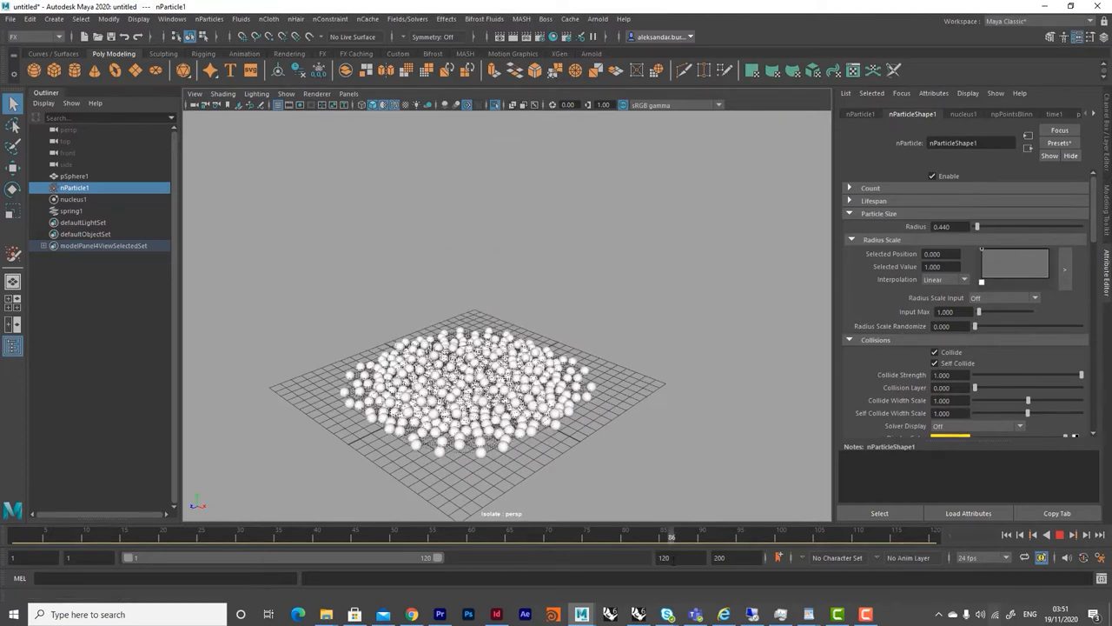
left_click(1058, 535)
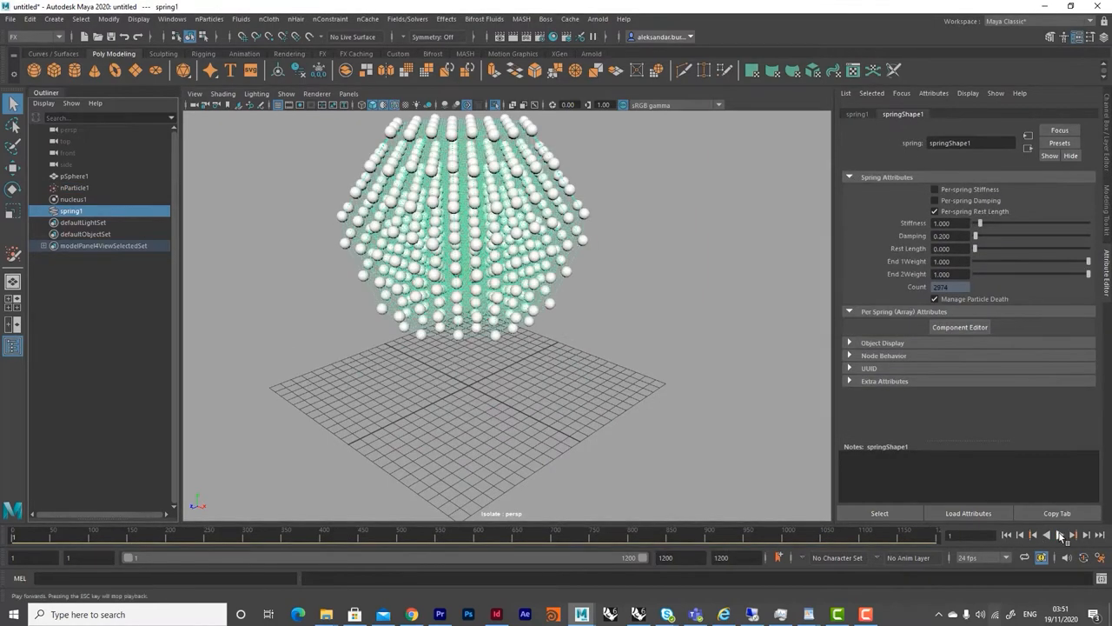
left_click(1046, 535)
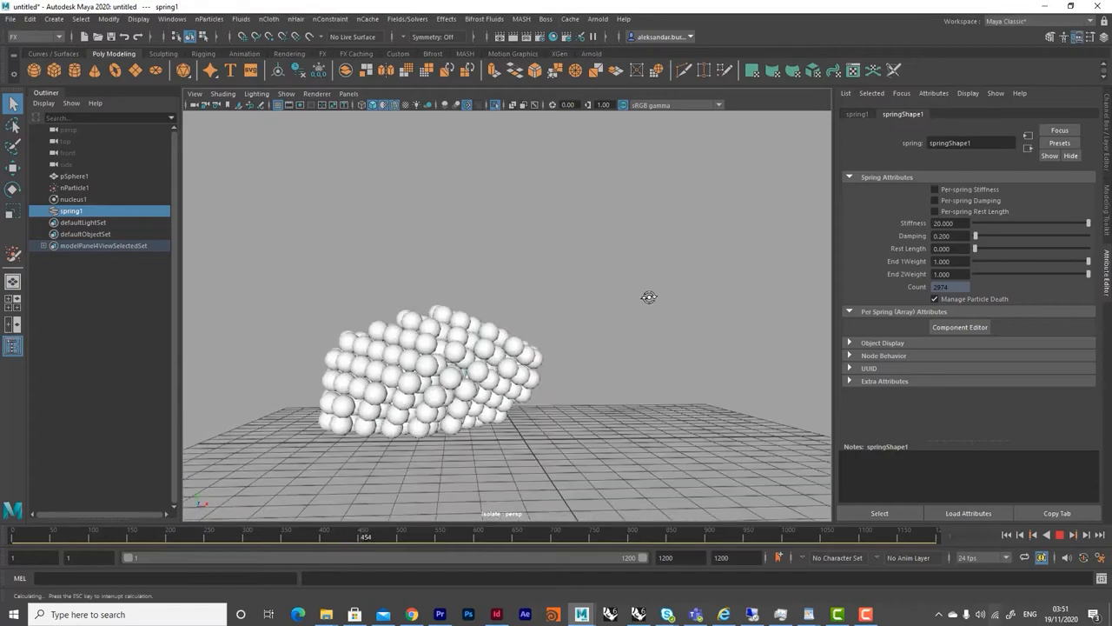
left_click_drag(1086, 223, 1029, 222)
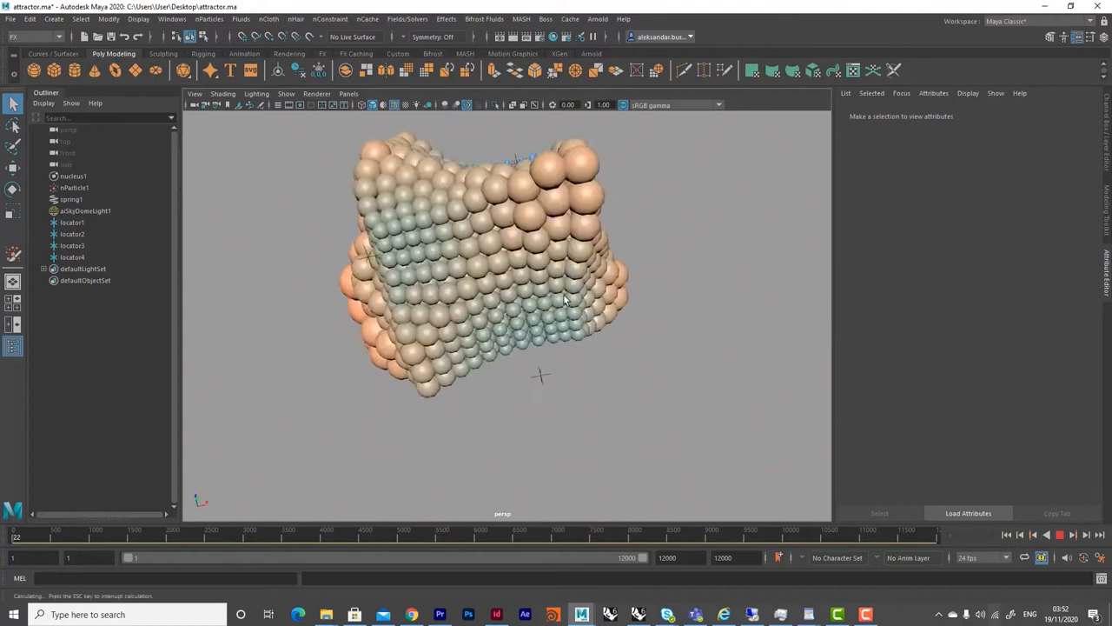
- Switch the viewport renderer to Arnold and start rendering the attractor particle blob
left_click_drag(564, 299, 537, 337)
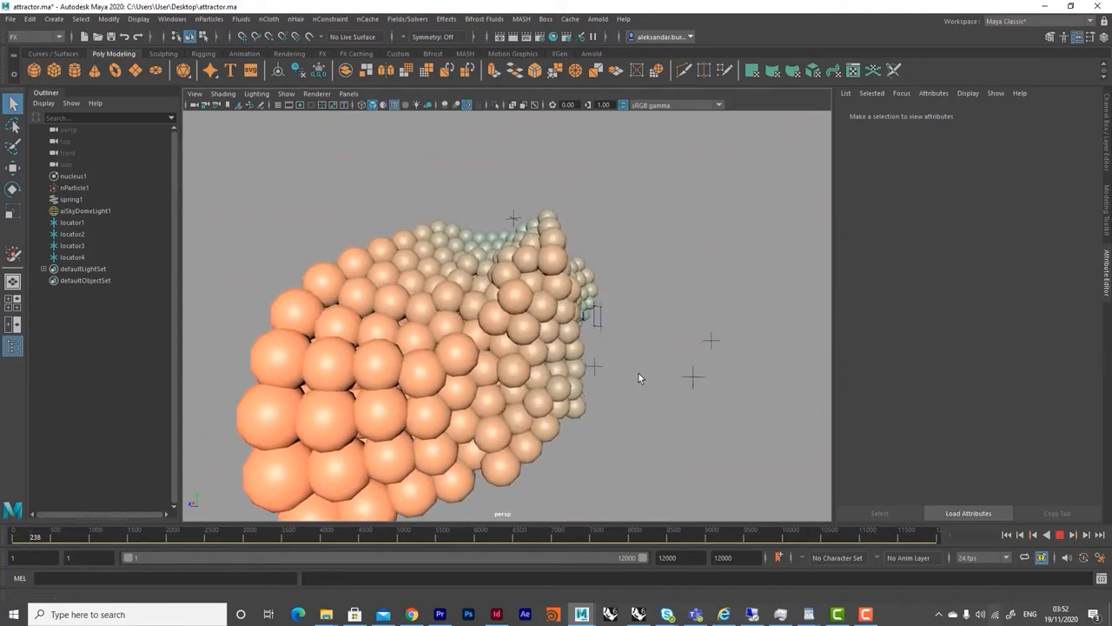
left_click(317, 94)
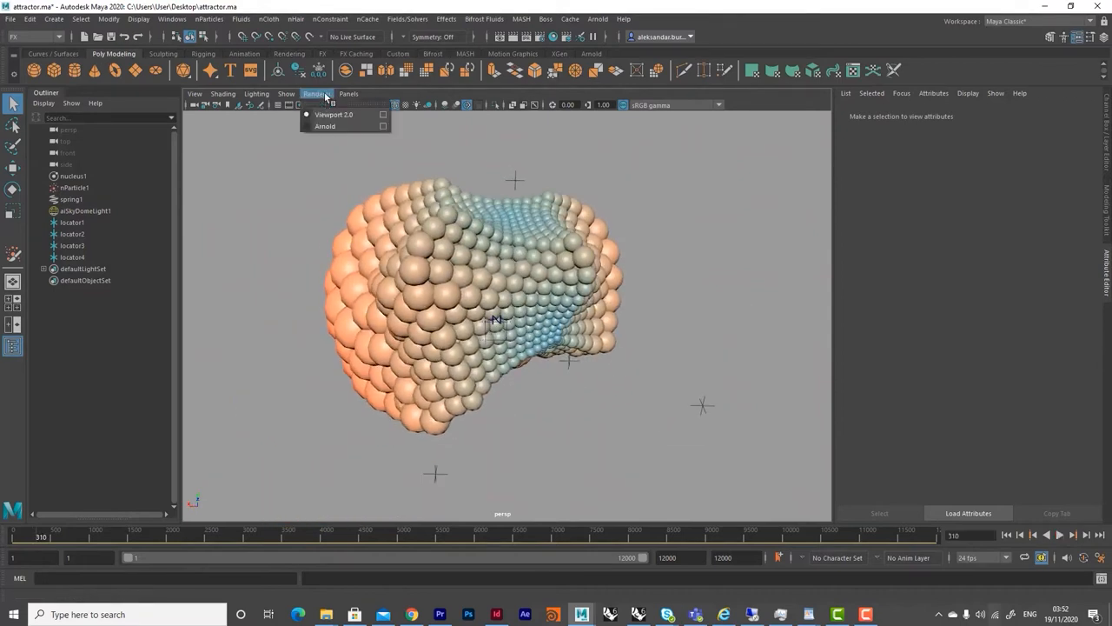
left_click(325, 125)
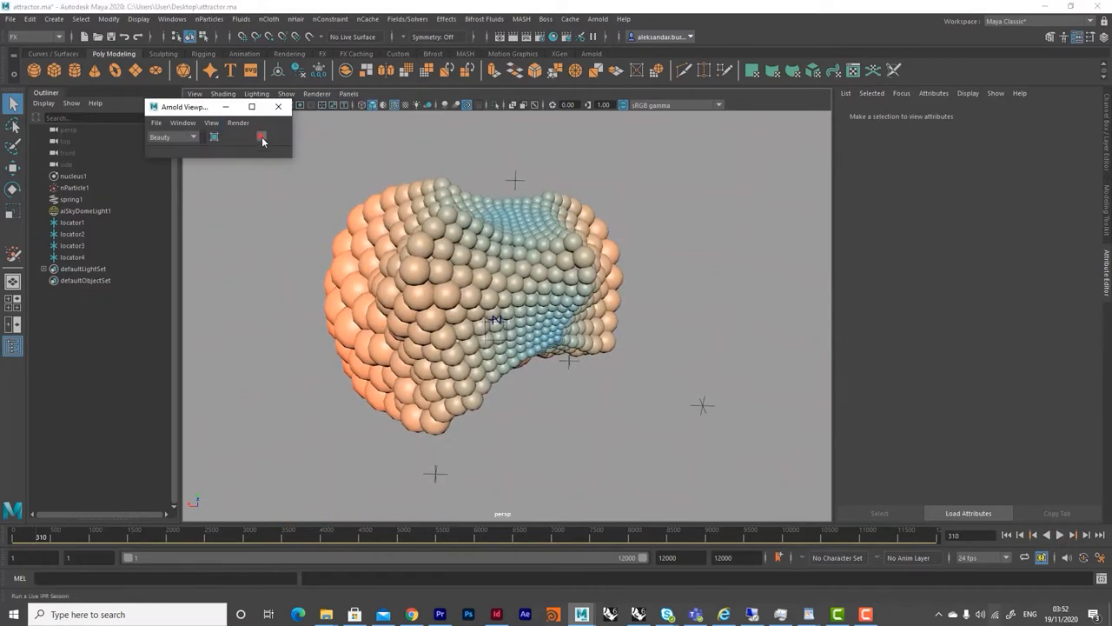
left_click(260, 135)
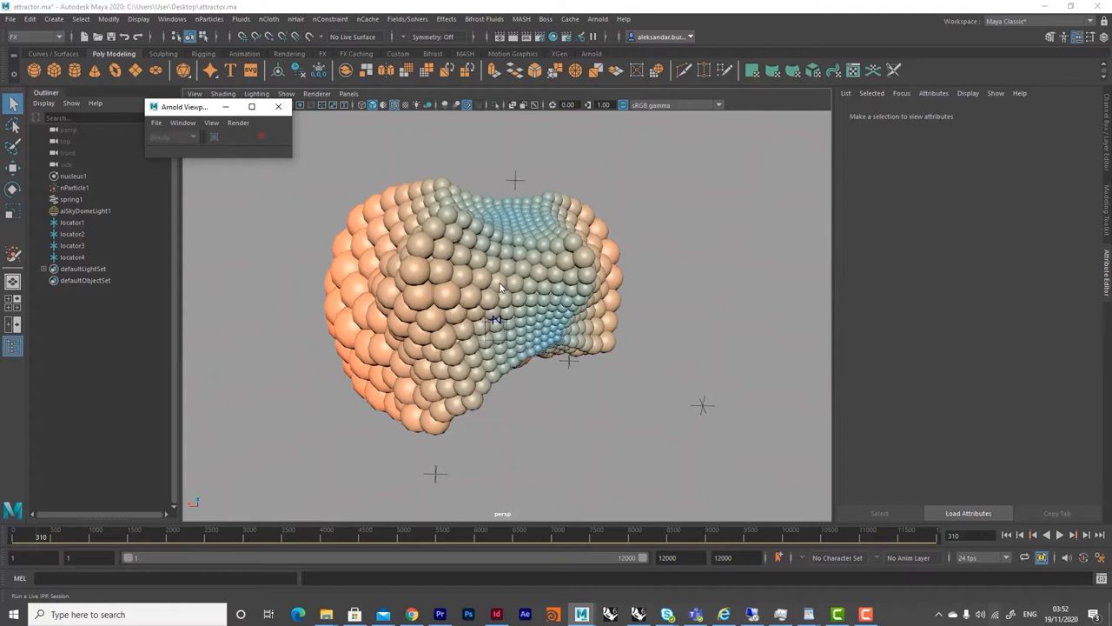
- Select nParticle1 and orbit around the rendered orange-teal blob
left_click(75, 188)
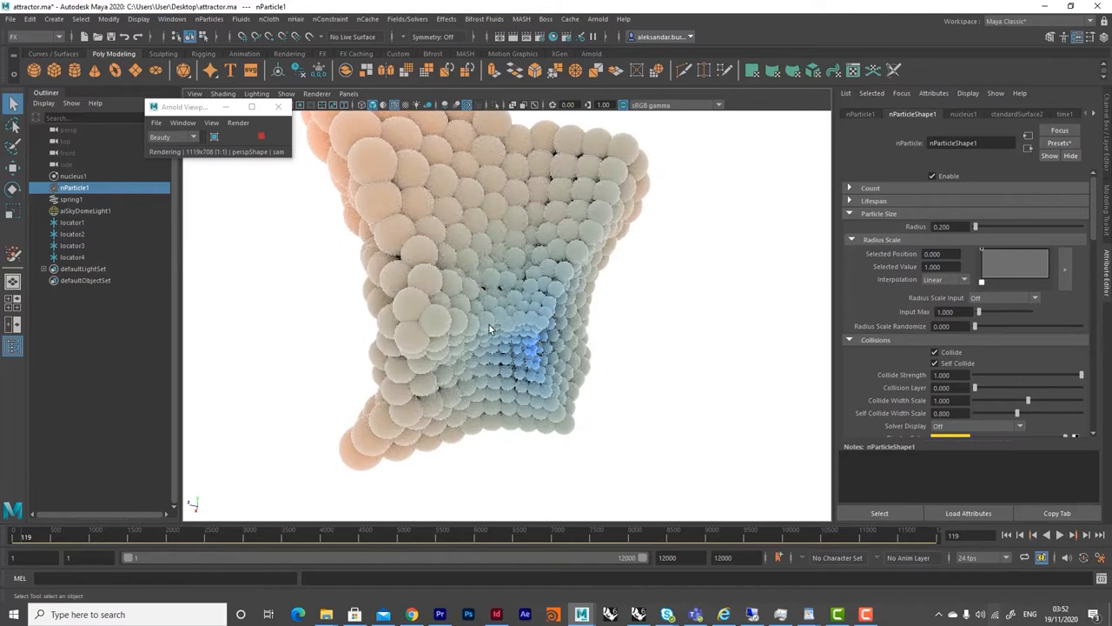
left_click_drag(486, 330, 625, 290)
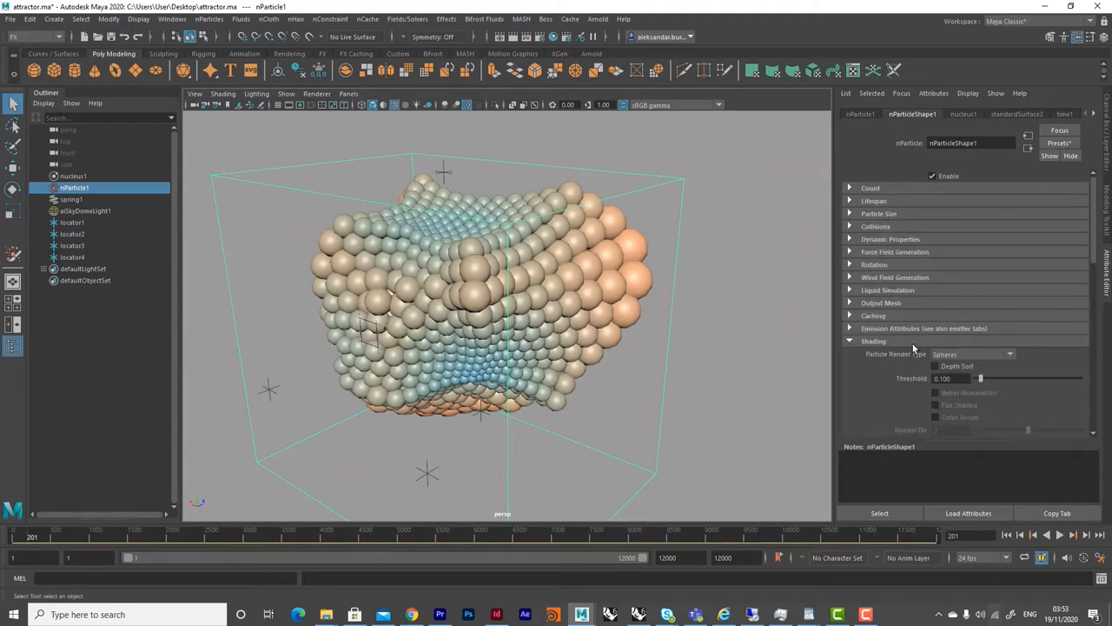
- Convert the particle cloud into a polygon output mesh and show its component display settings
left_click(880, 303)
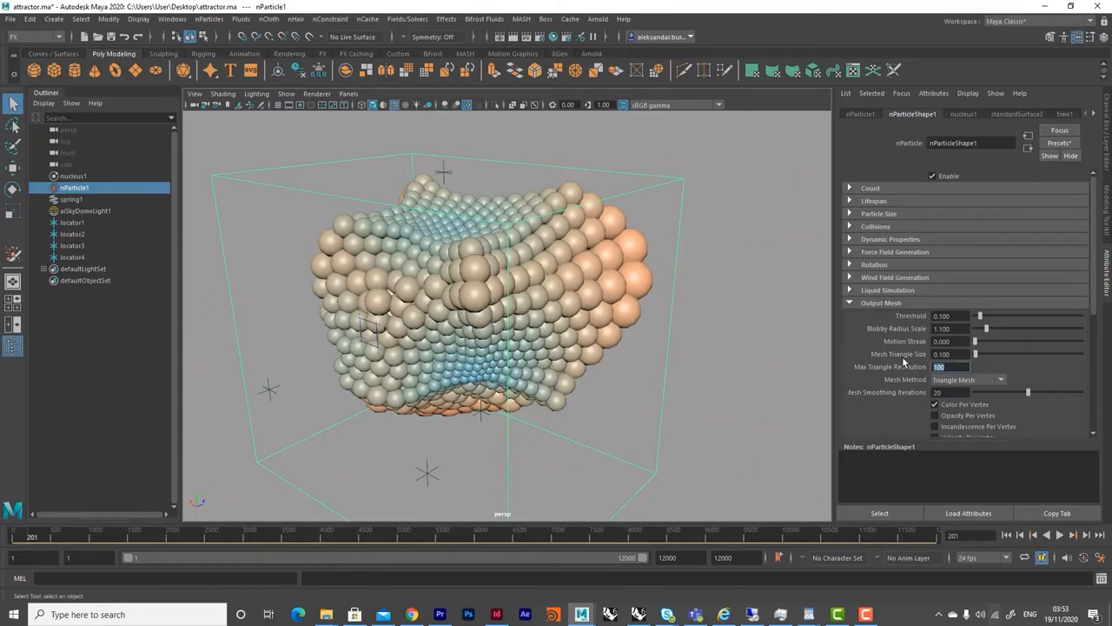
left_click(431, 132)
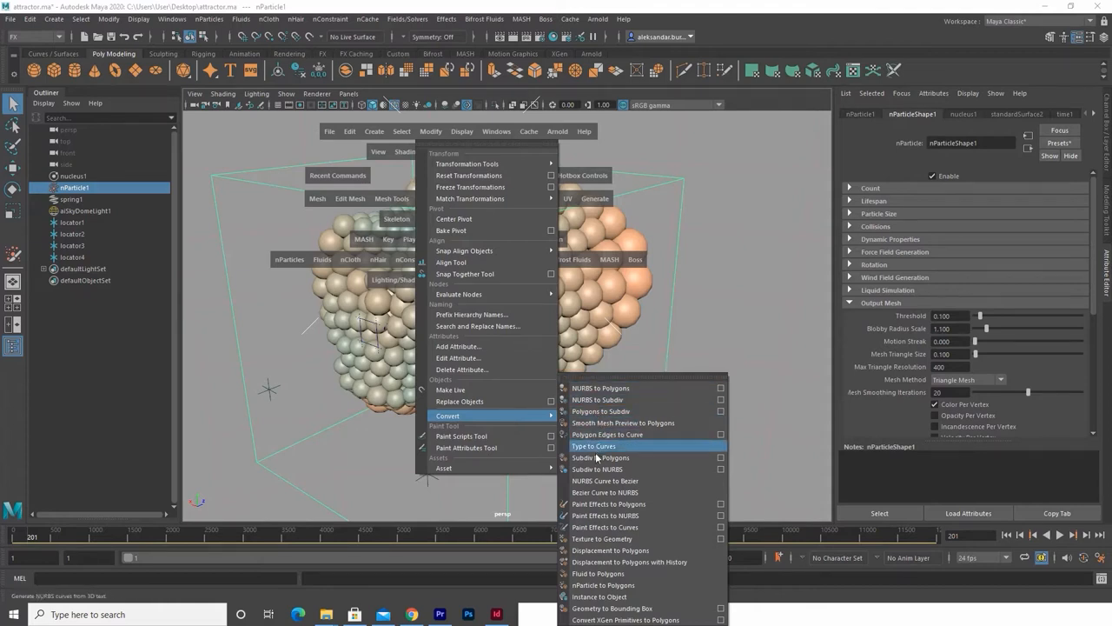
mouse_move(603, 584)
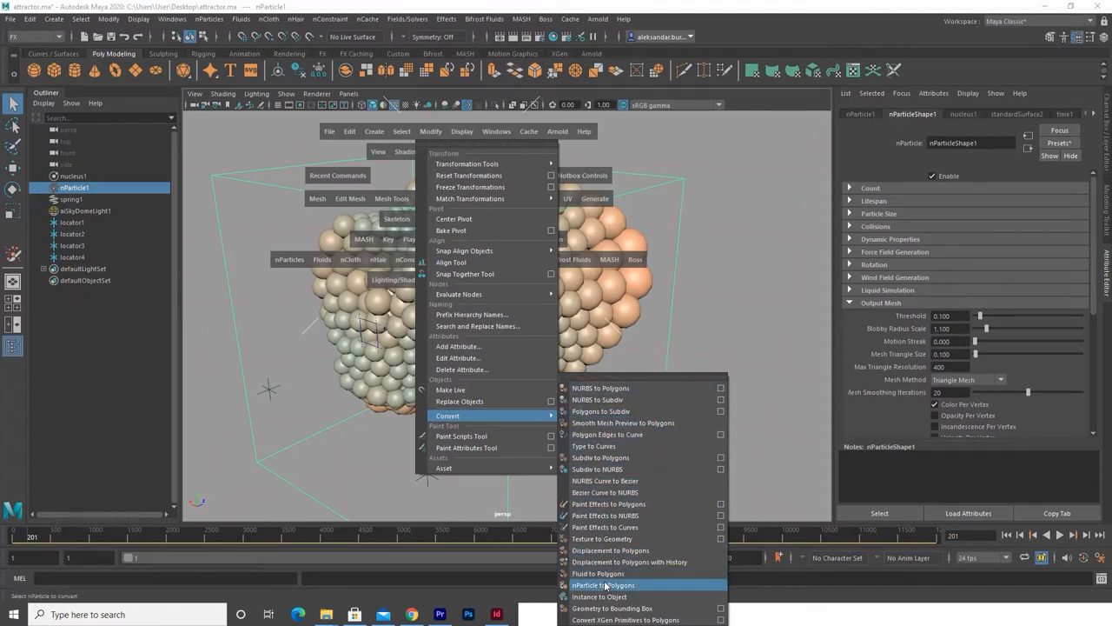
left_click(605, 584)
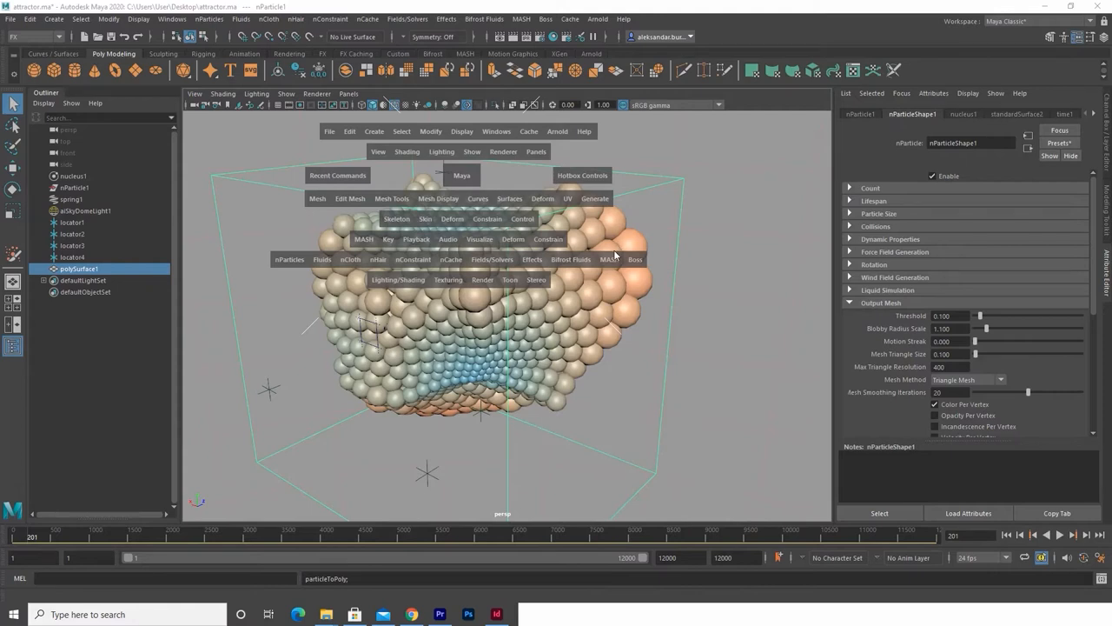
mouse_move(574, 333)
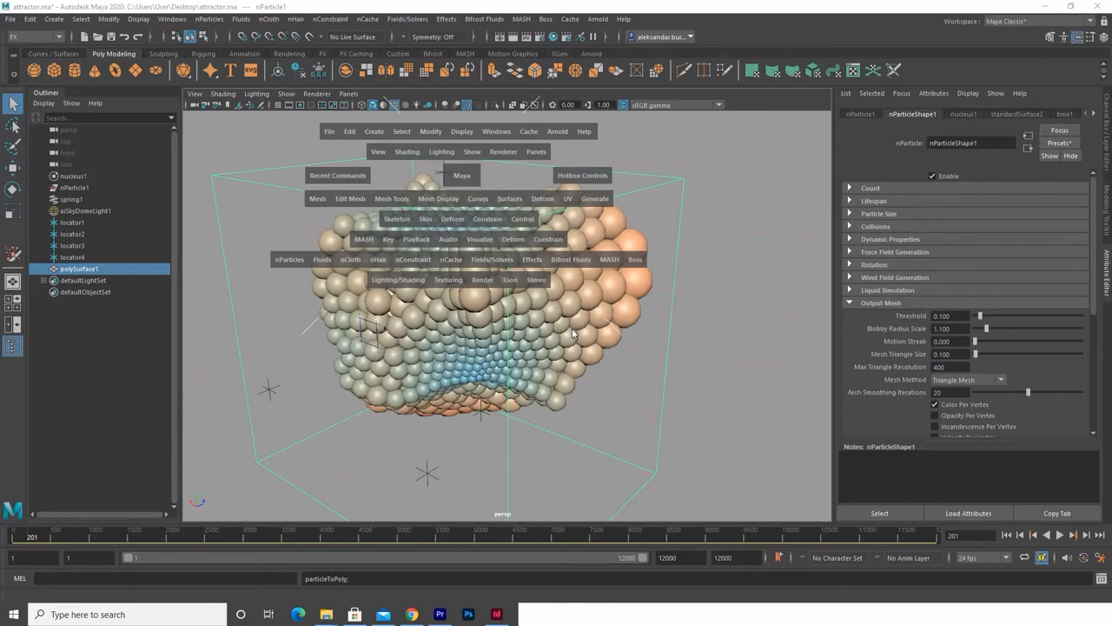
mouse_move(598, 393)
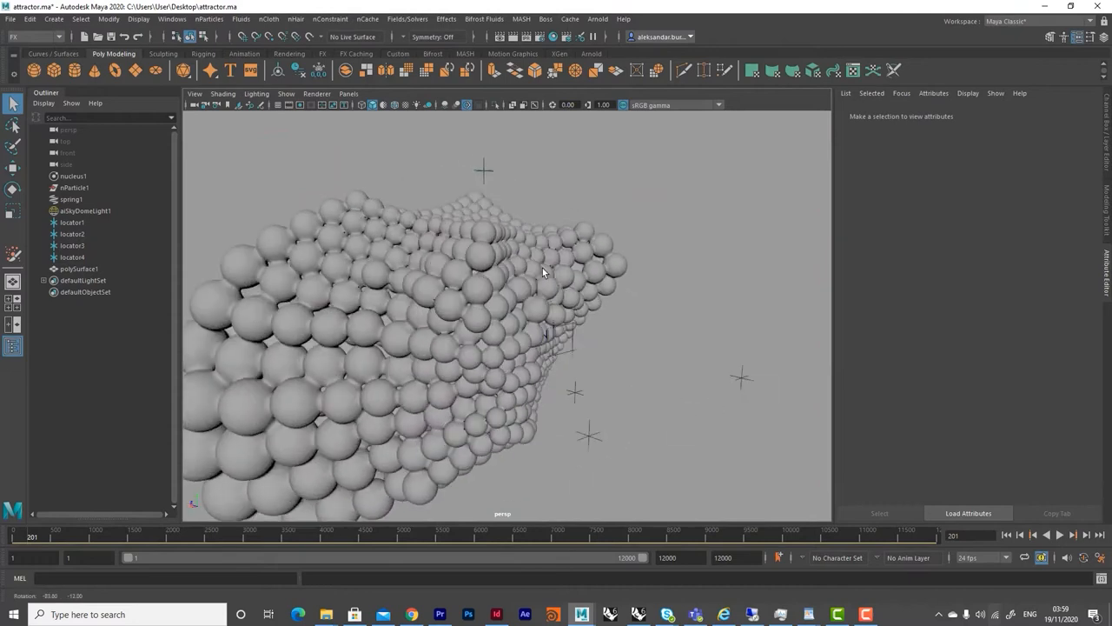
scroll("down", 3)
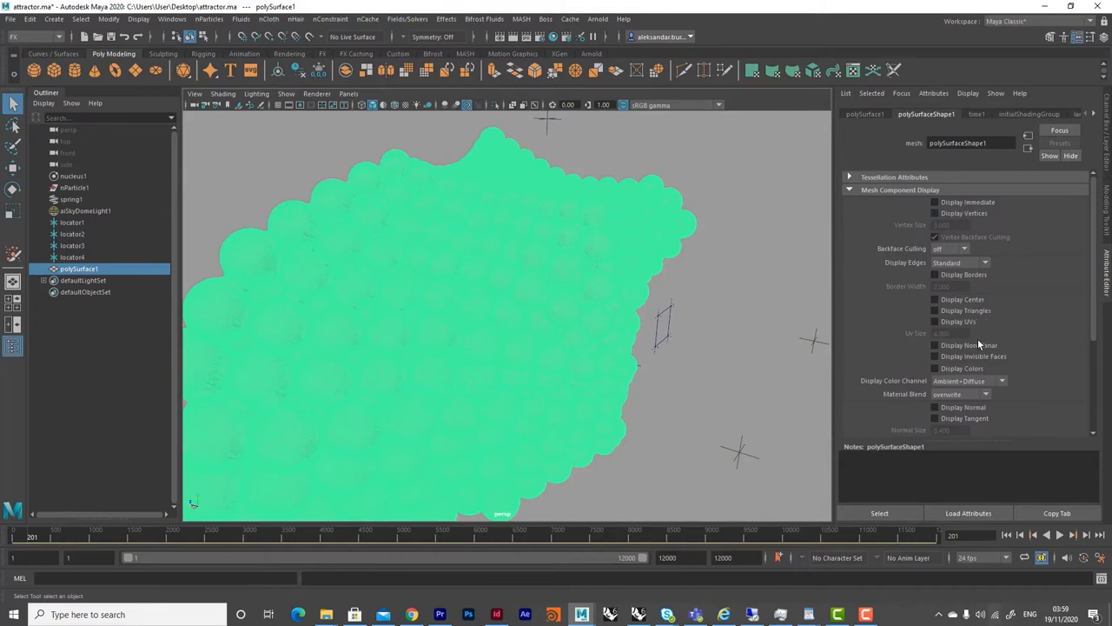
- Enable Display Colors on the mesh and set its Color Channel to Diffuse
left_click(935, 368)
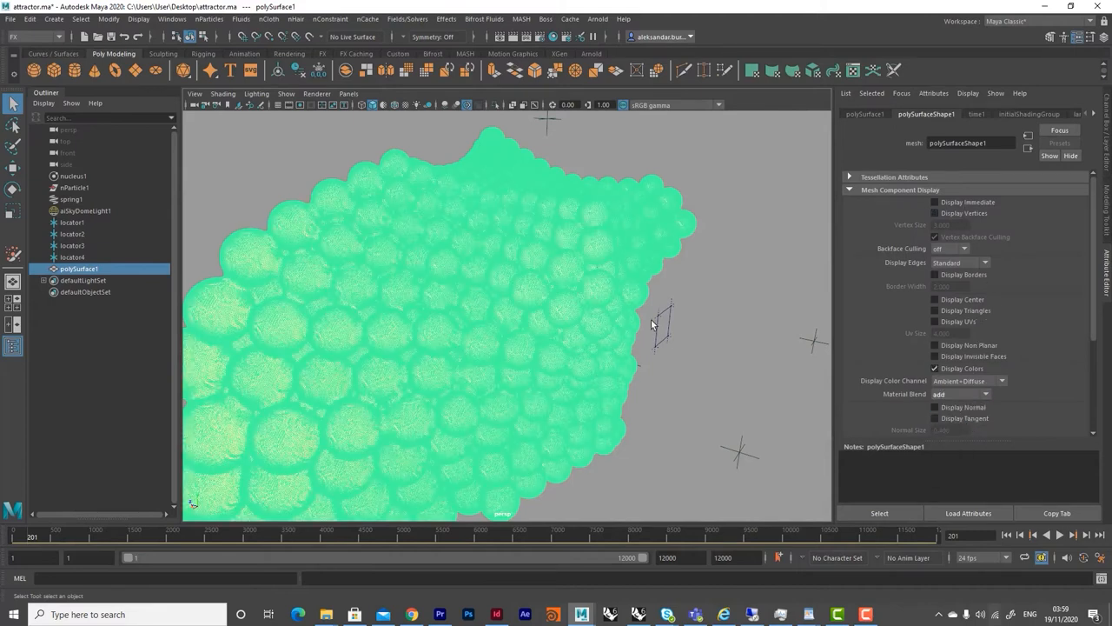
left_click(959, 392)
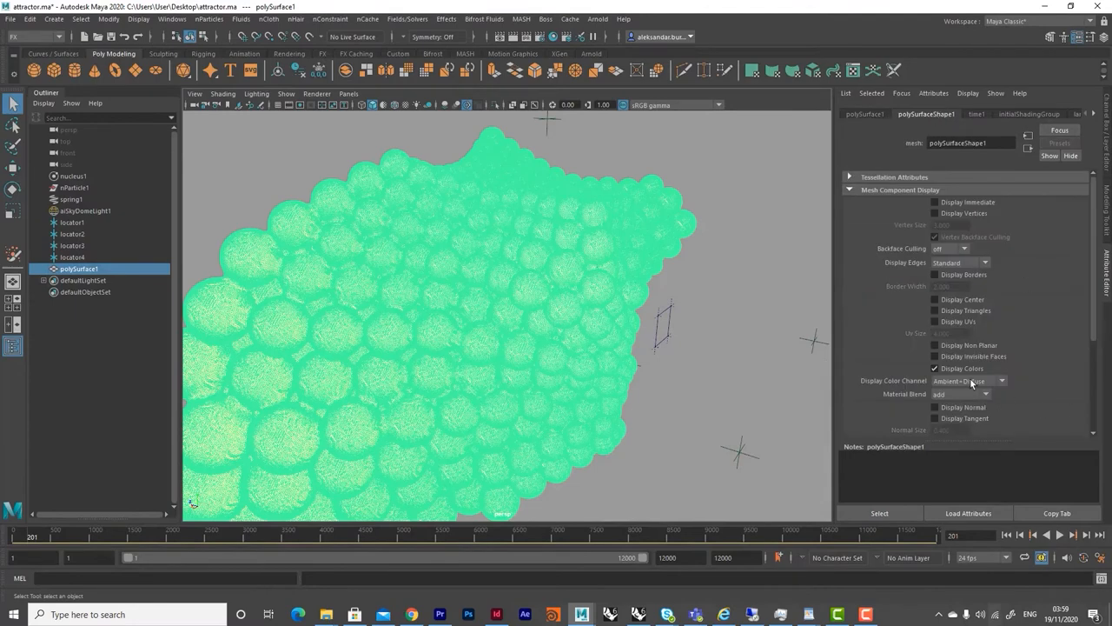
left_click(970, 381)
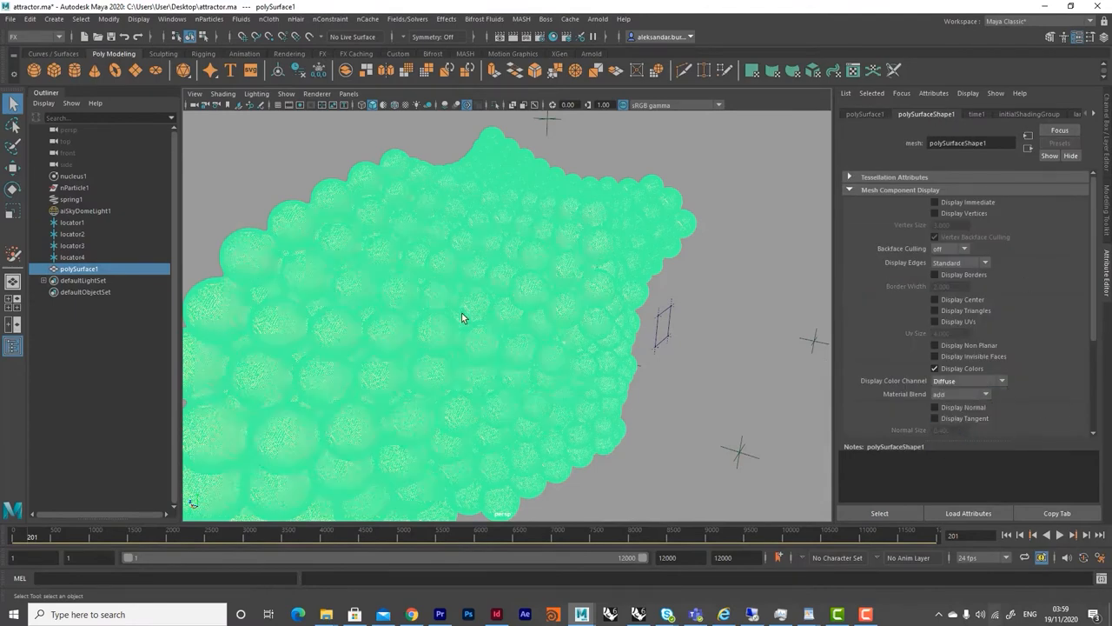
left_click(83, 211)
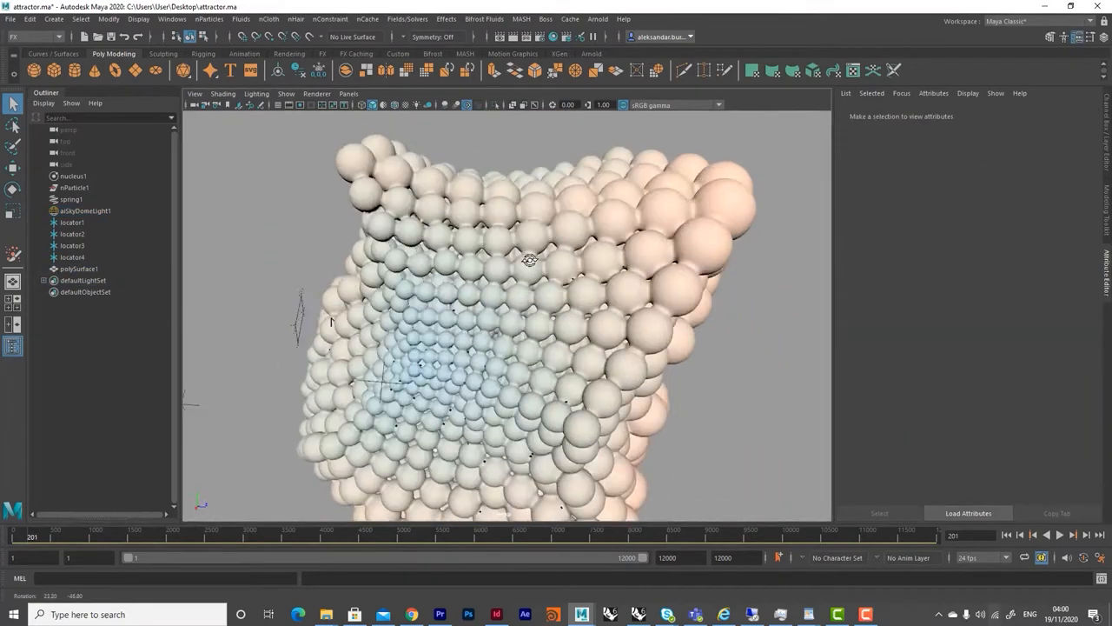
- Orbit and zoom out to inspect the pink-to-white shaded sphere mesh
left_click_drag(530, 261, 491, 306)
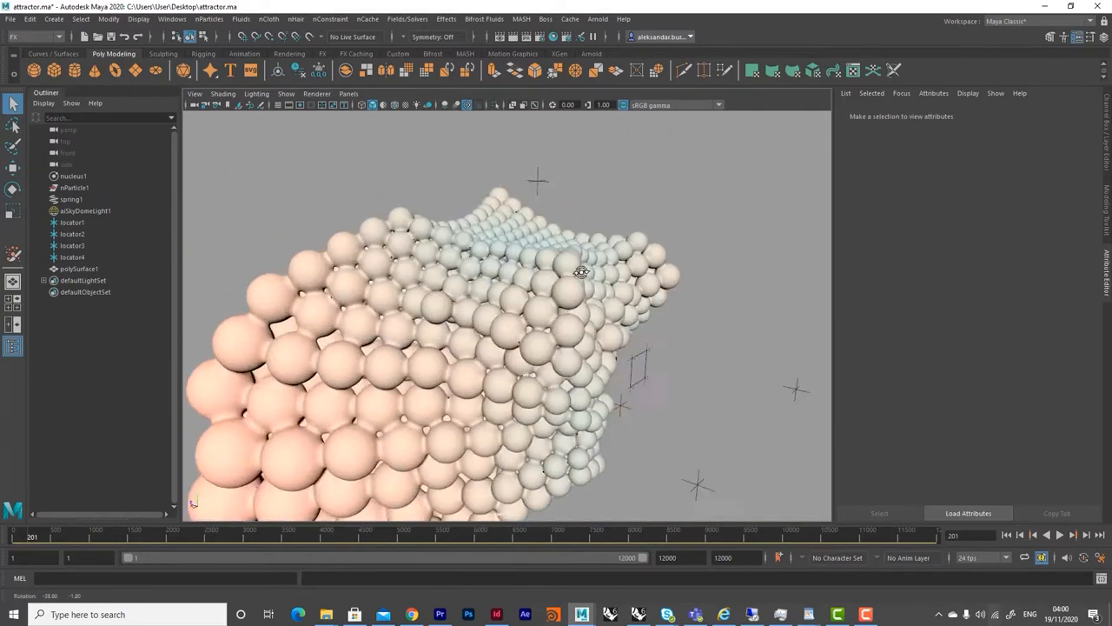
left_click_drag(582, 271, 448, 292)
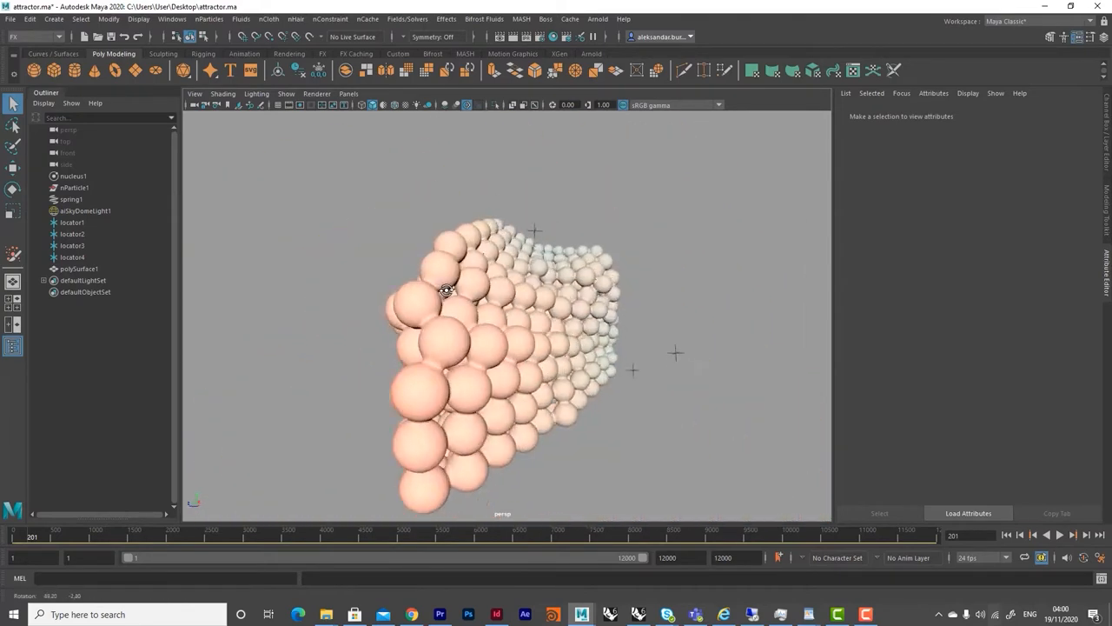
left_click_drag(504, 348, 452, 312)
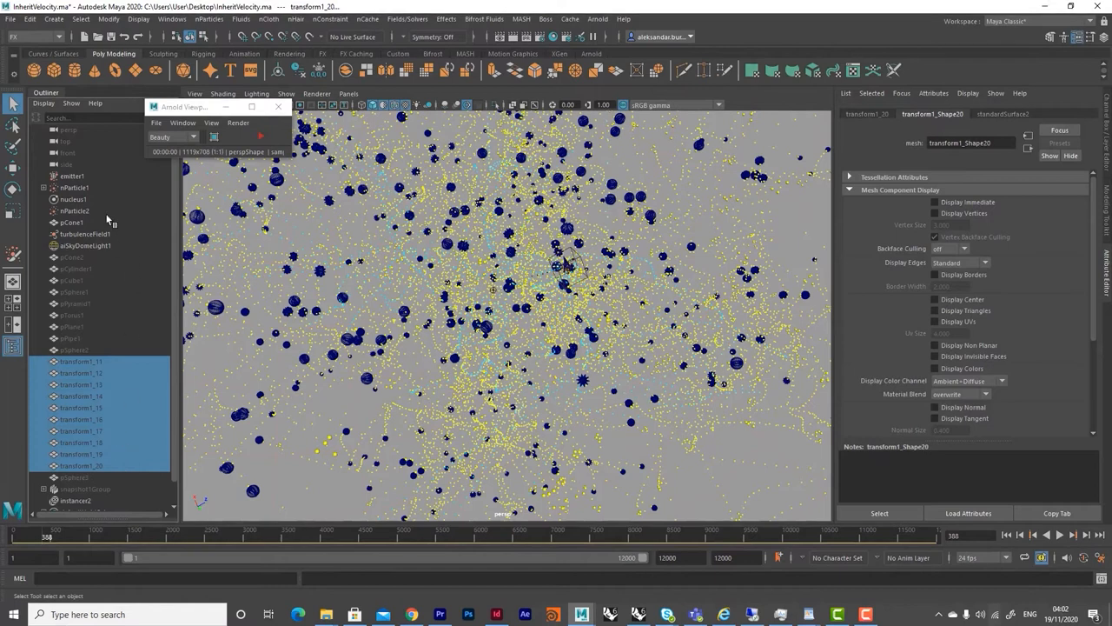
- Create an Instancer for the selected transforms on the nParticle and select its particle shape
left_click(209, 18)
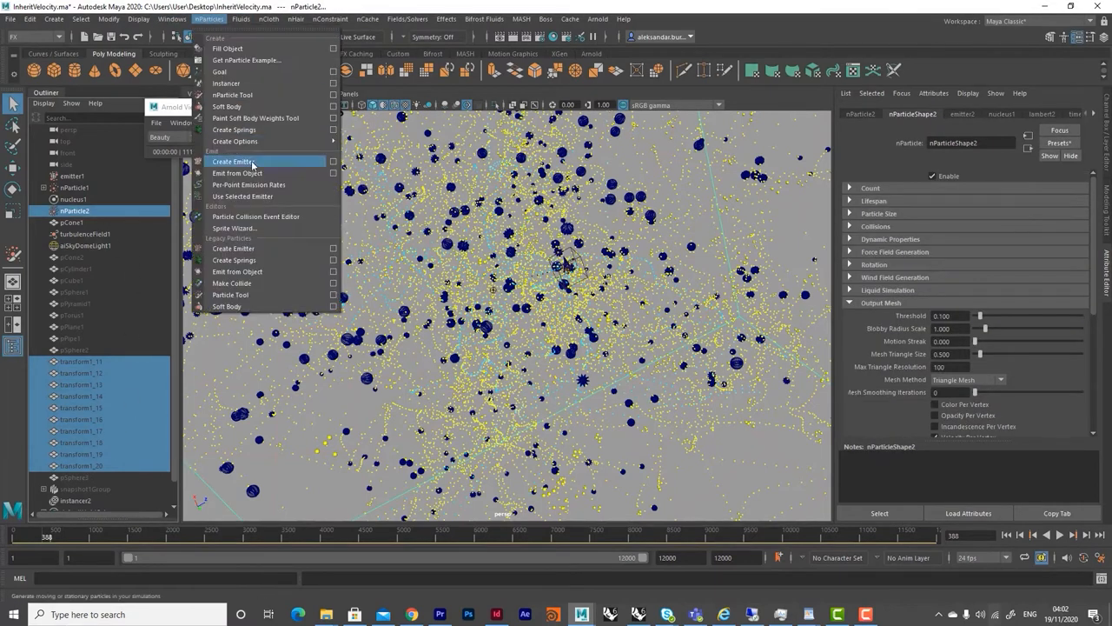
left_click(233, 161)
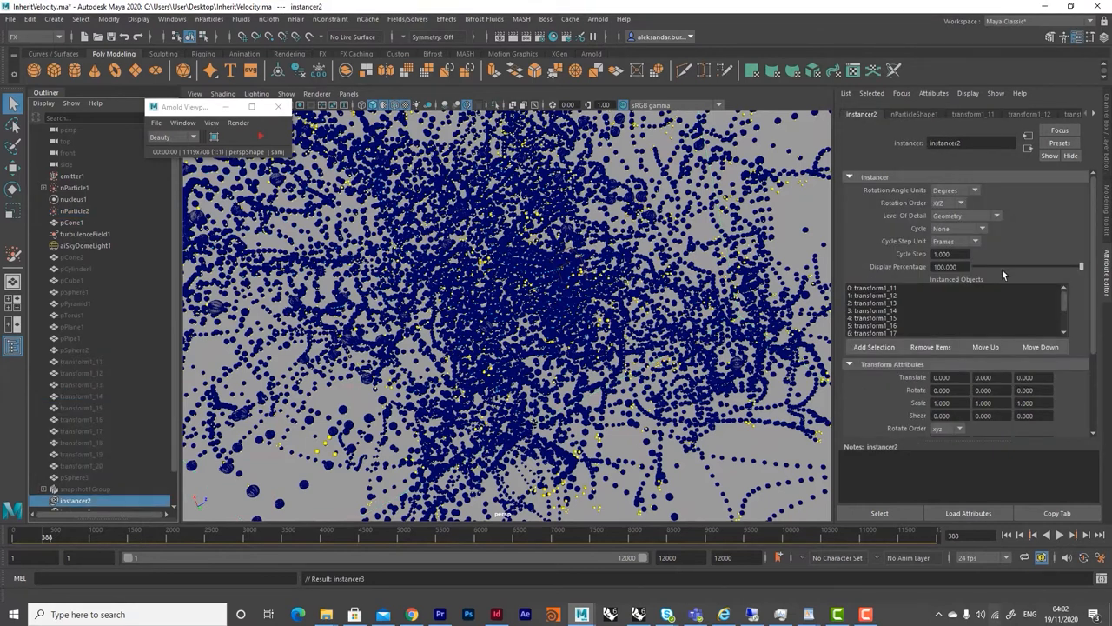
left_click(914, 115)
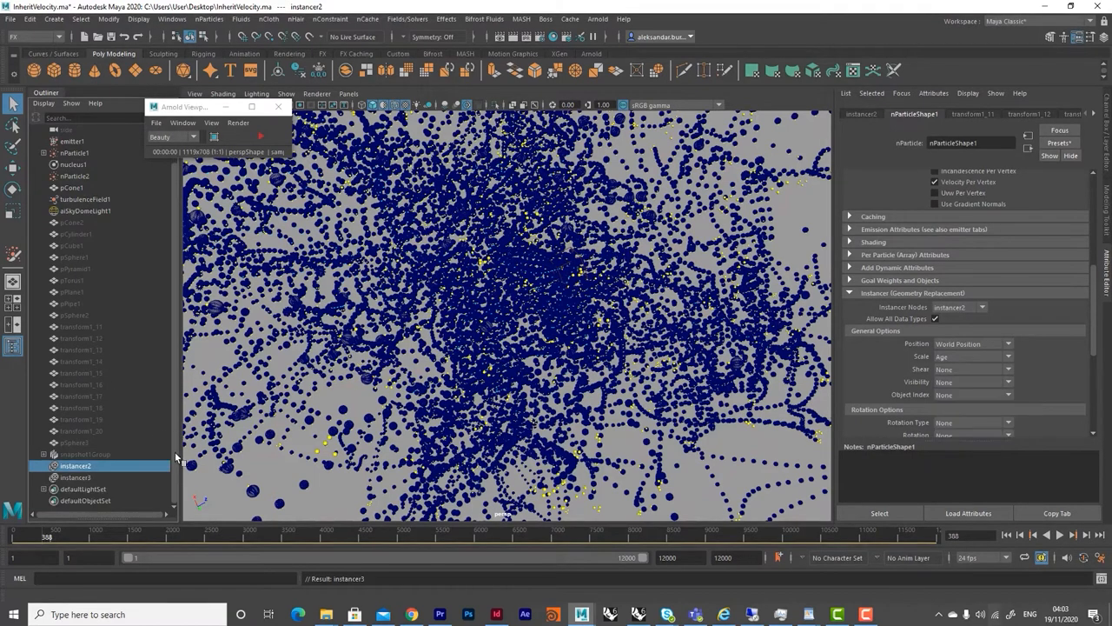
left_click(75, 476)
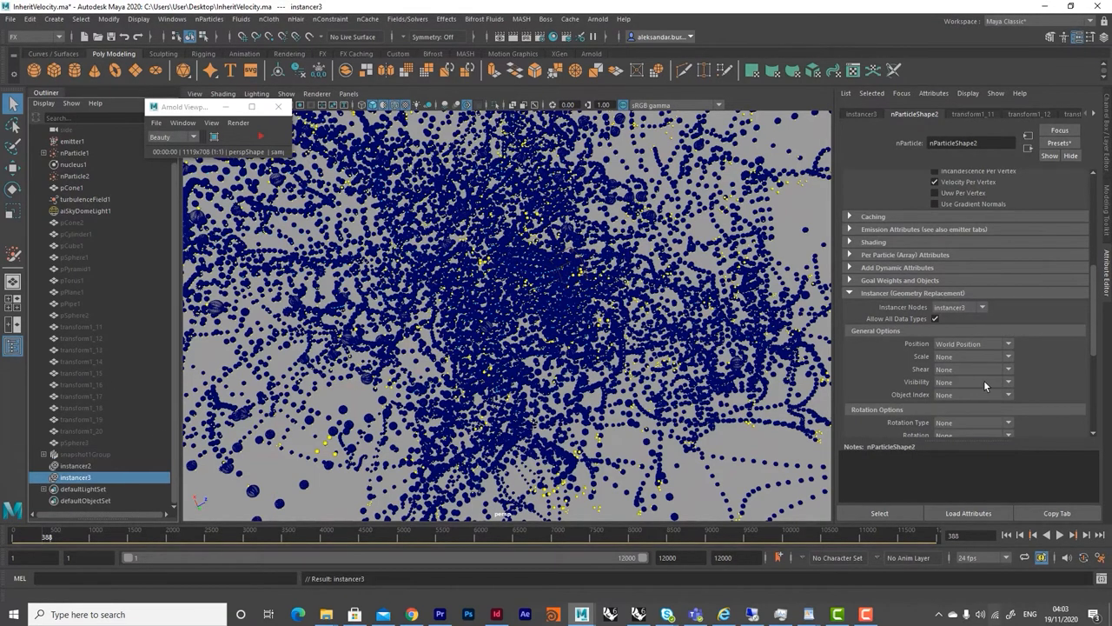
- Drive instance Scale from a particle attribute and aim the instances along particle velocity
left_click(1008, 383)
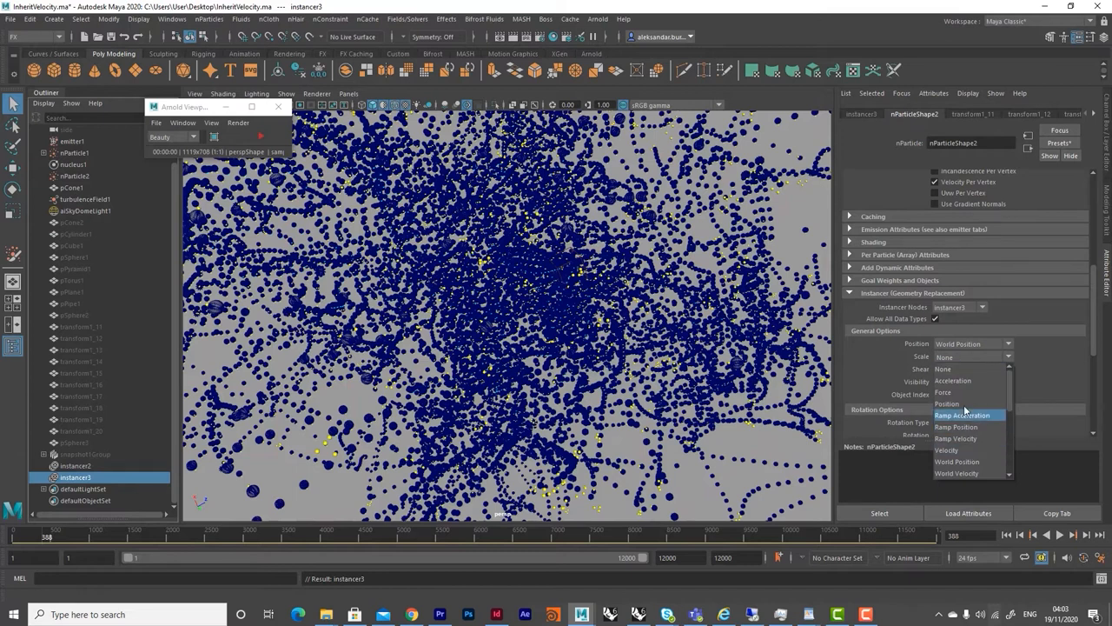
left_click(944, 413)
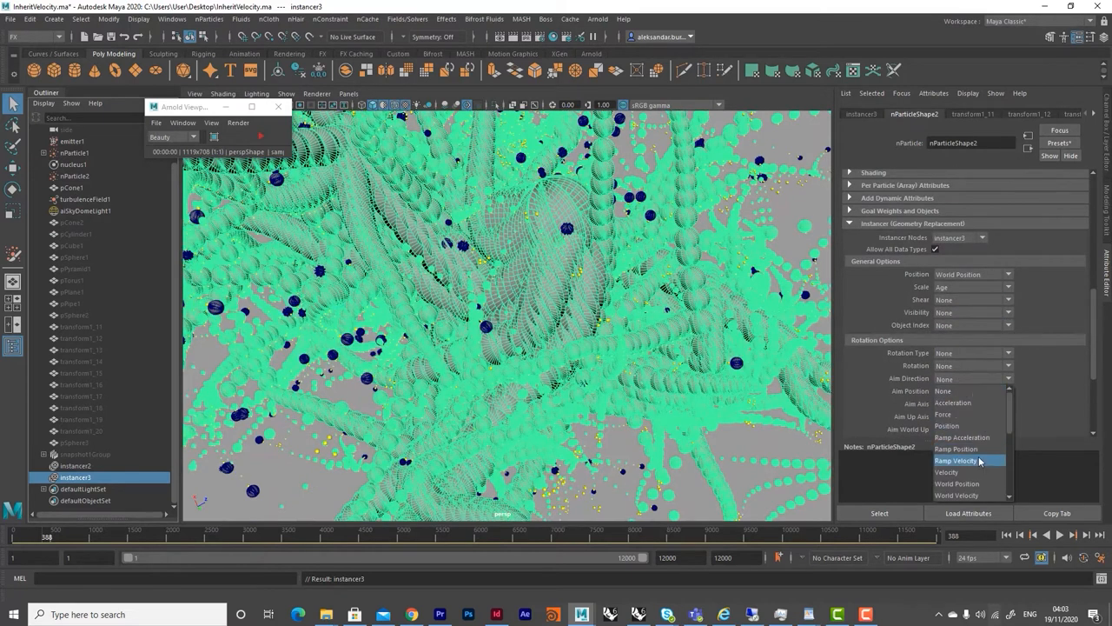
left_click(946, 472)
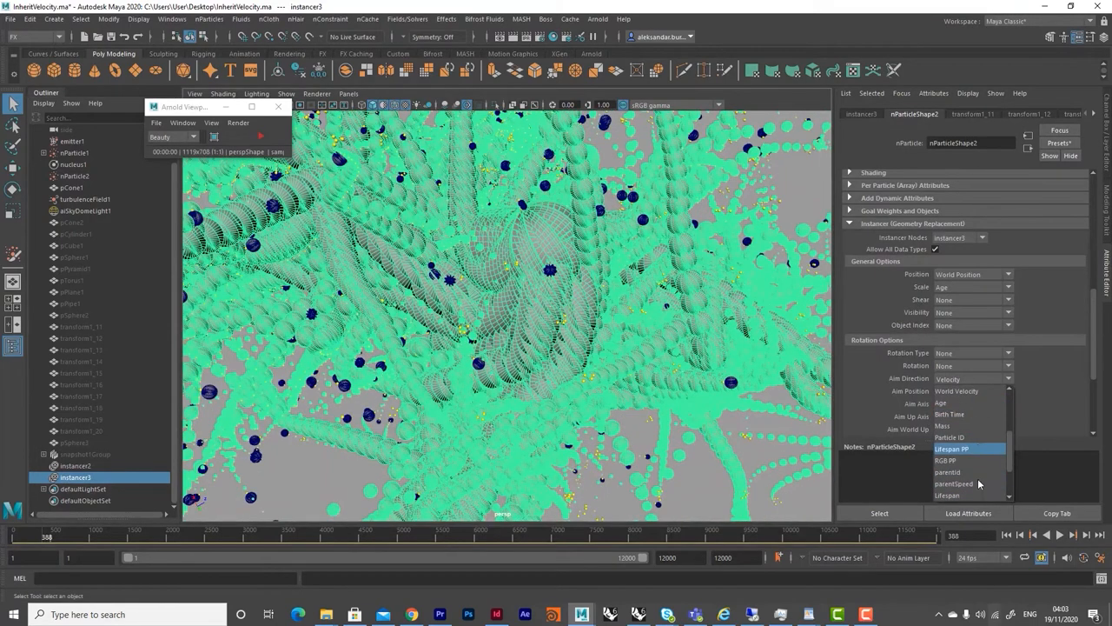
left_click(85, 501)
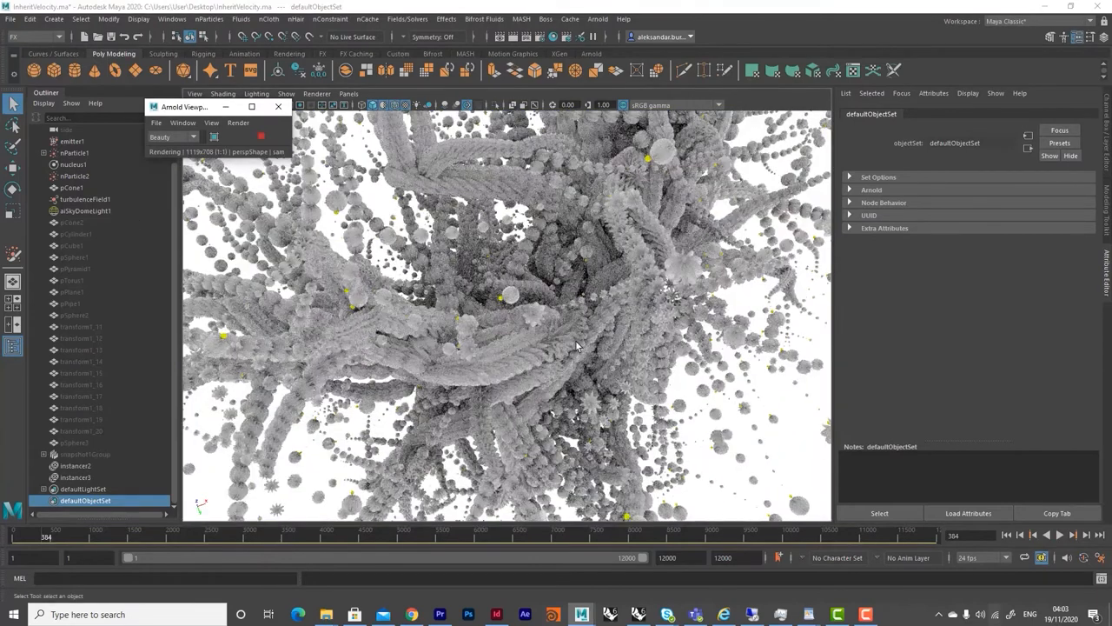
- Stop the interactive Arnold render and close the Arnold render view
left_click(75, 153)
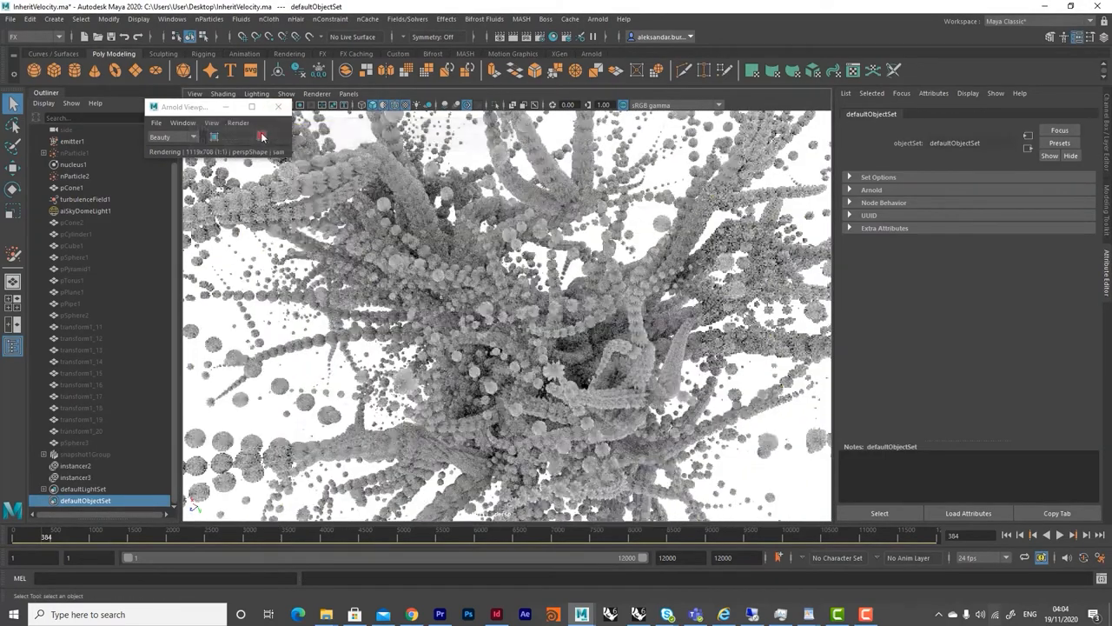
left_click(598, 19)
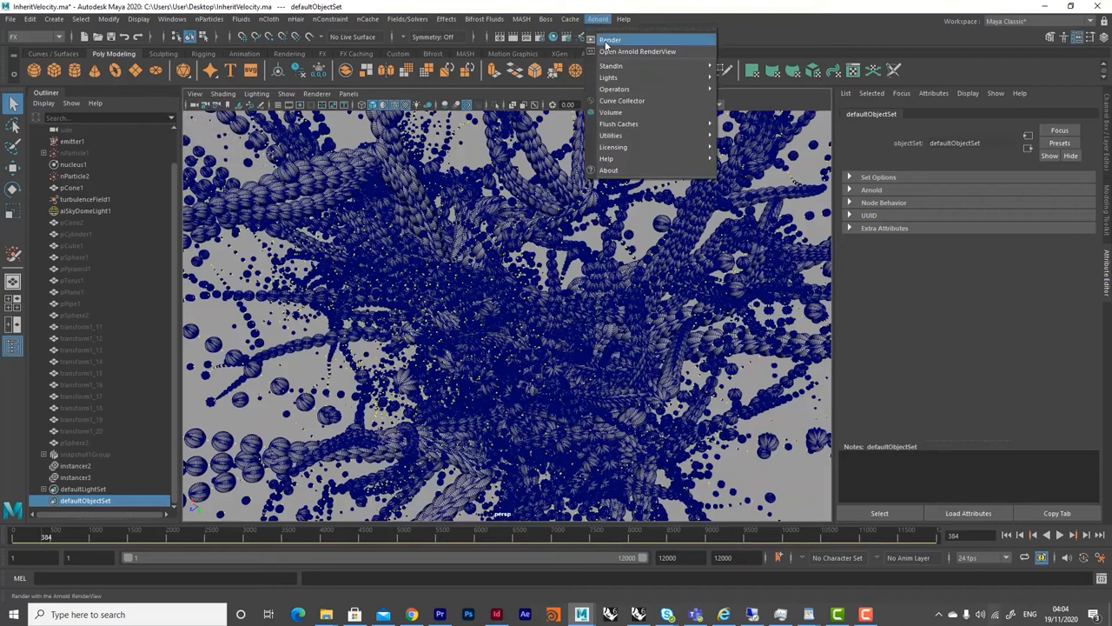
left_click(636, 52)
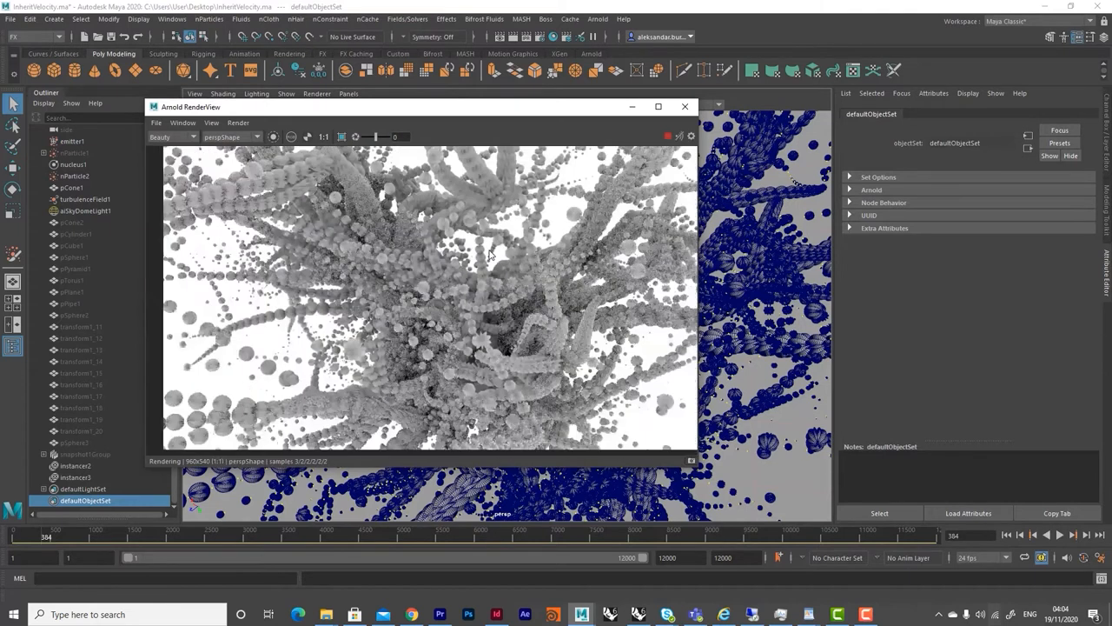
left_click(684, 106)
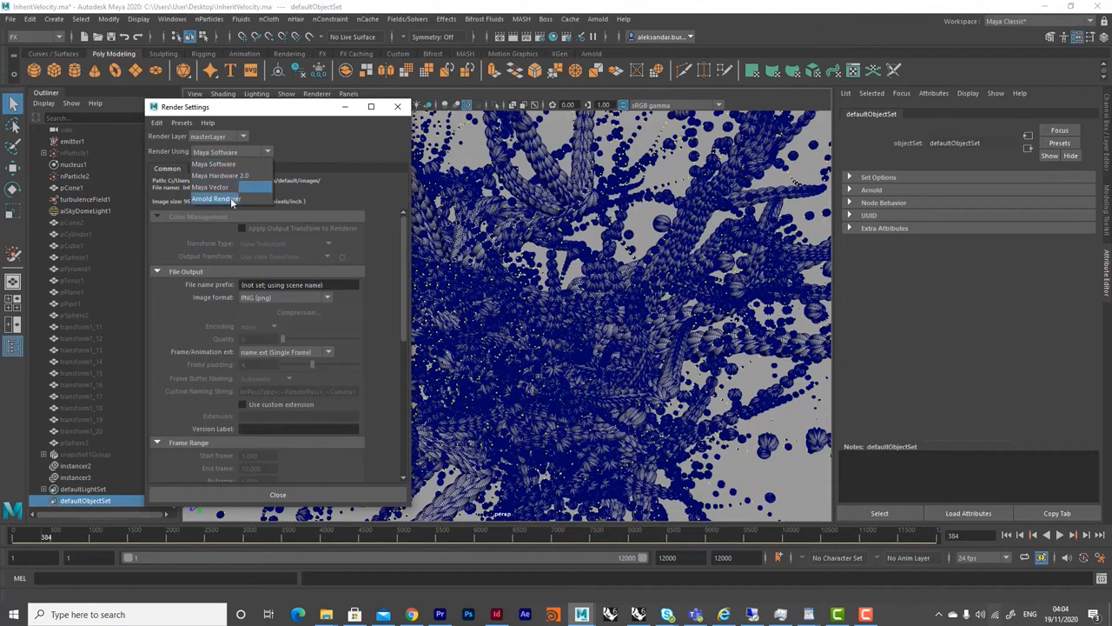
- Set Render Using to Arnold Renderer with the HD_1080 image preset and render the current frame
left_click(216, 198)
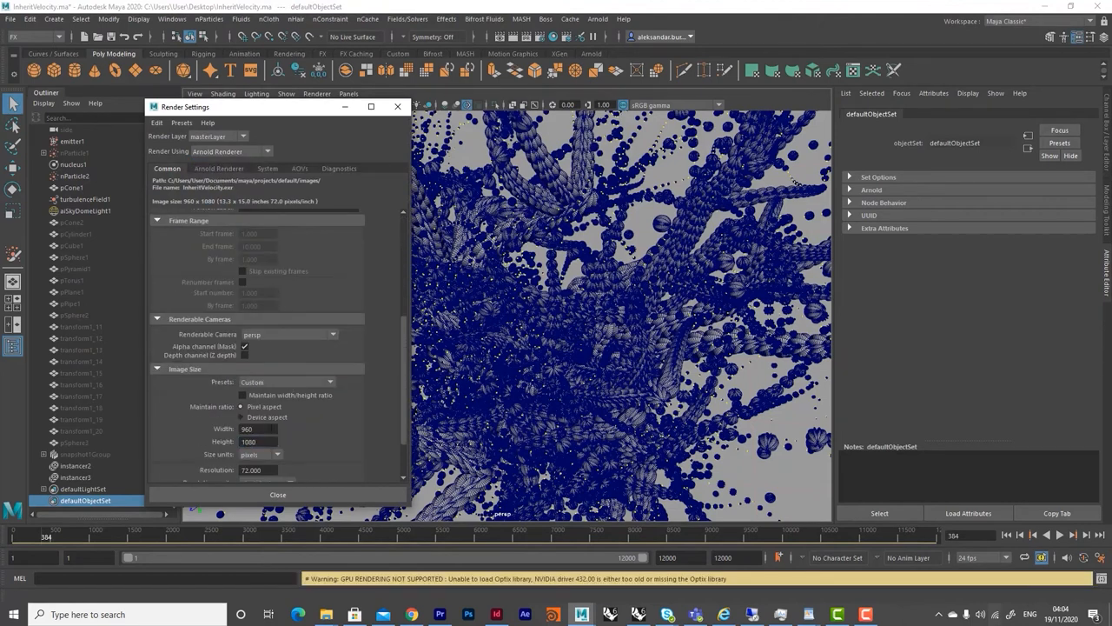
left_click(285, 382)
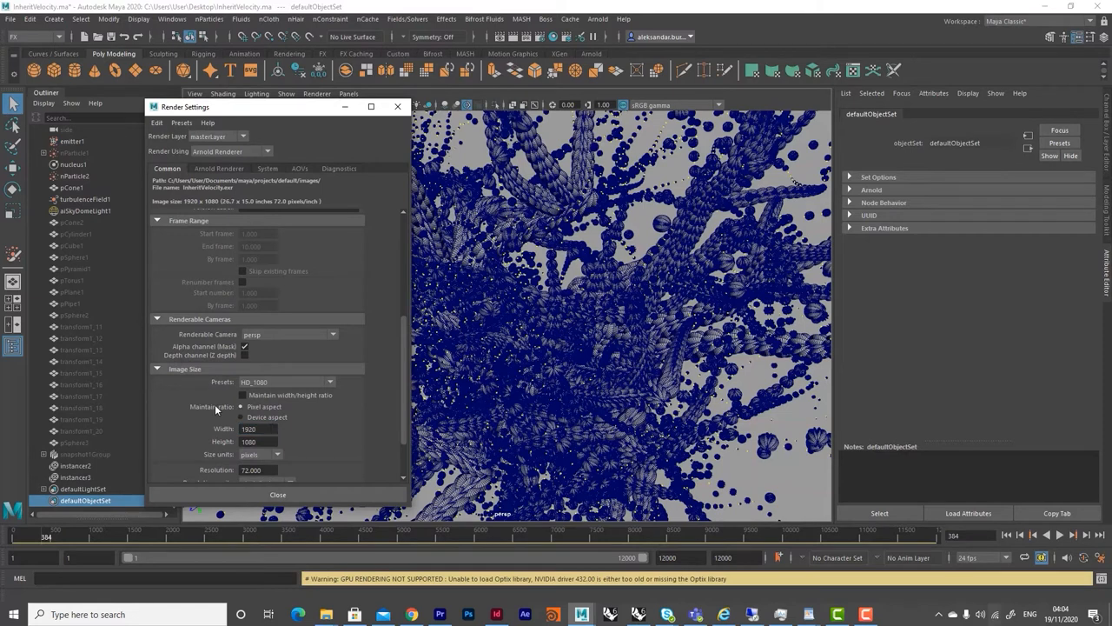
left_click(219, 167)
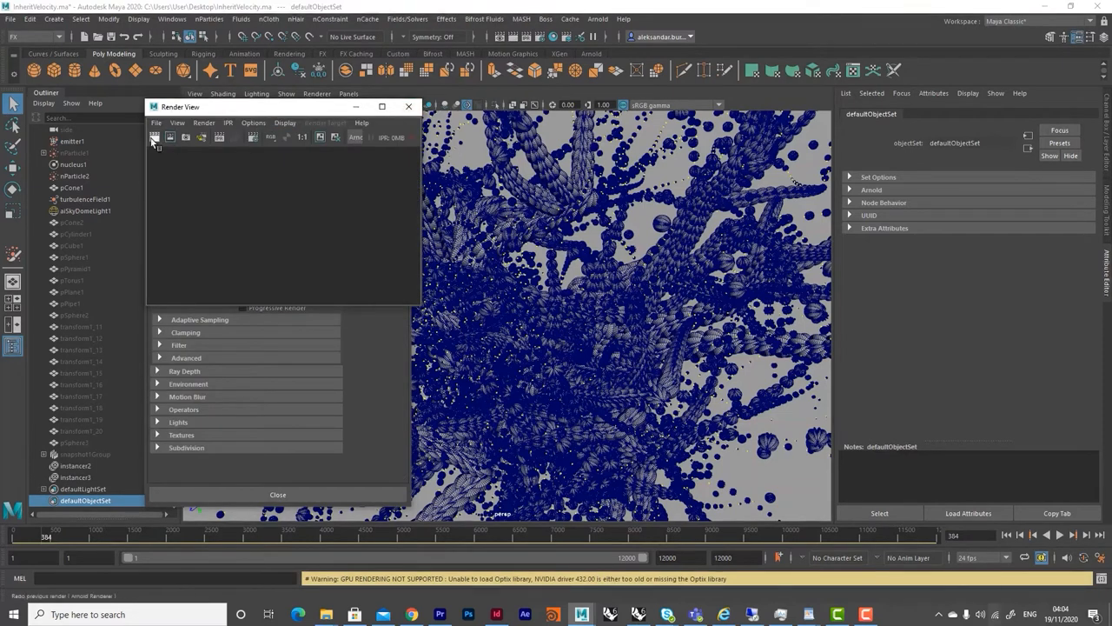
left_click(154, 137)
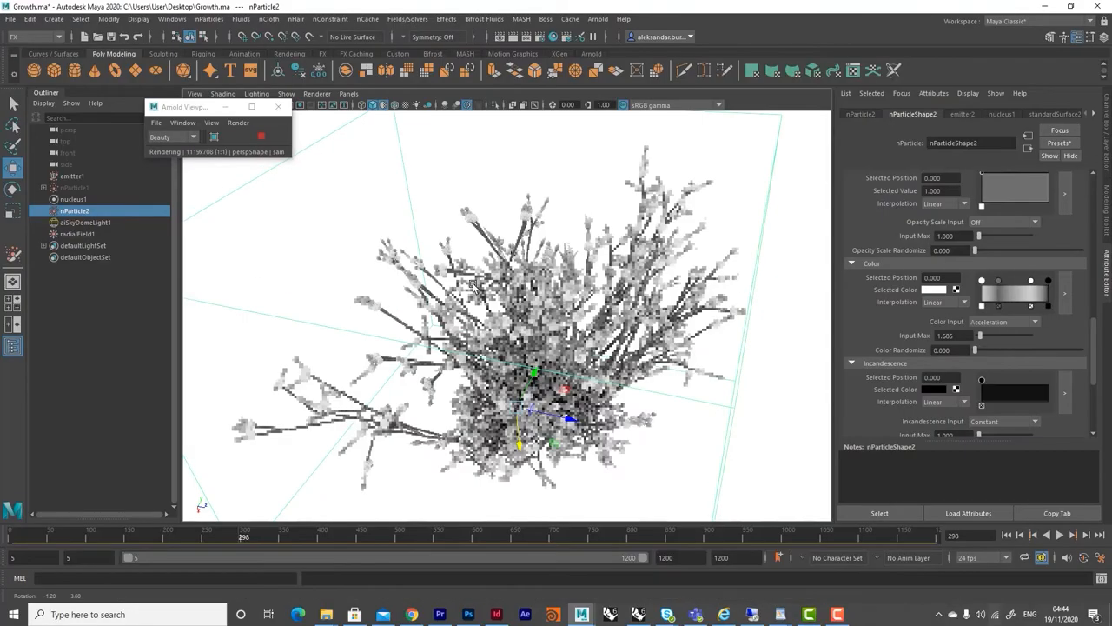
- Set nParticle1's Particle Render Type to Numeric and dolly in to read the IDs
left_click(85, 257)
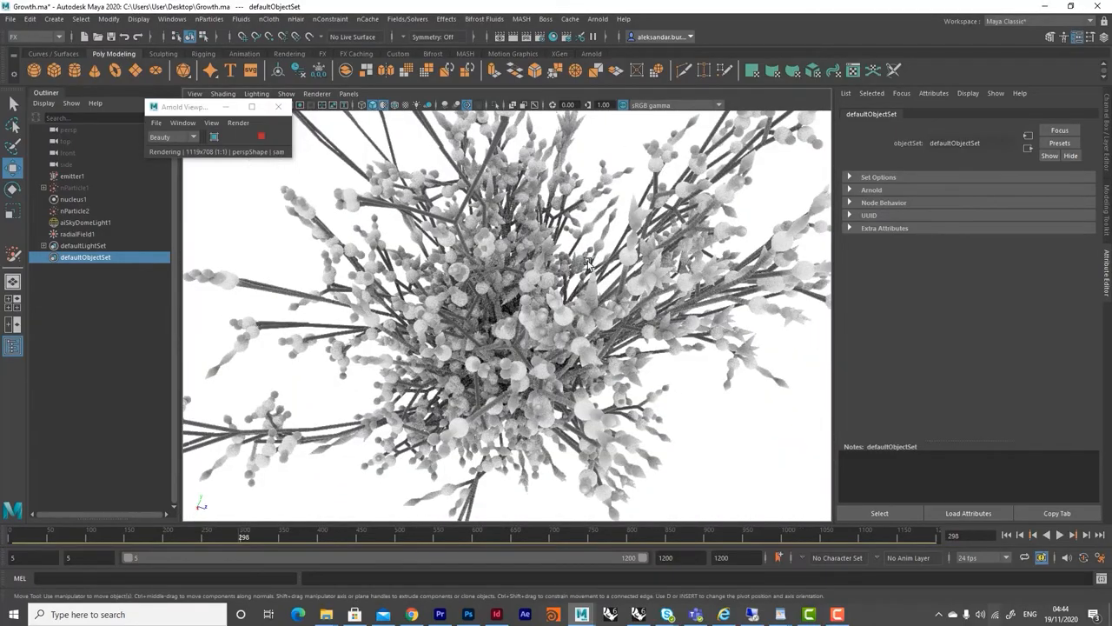
left_click_drag(587, 263, 723, 417)
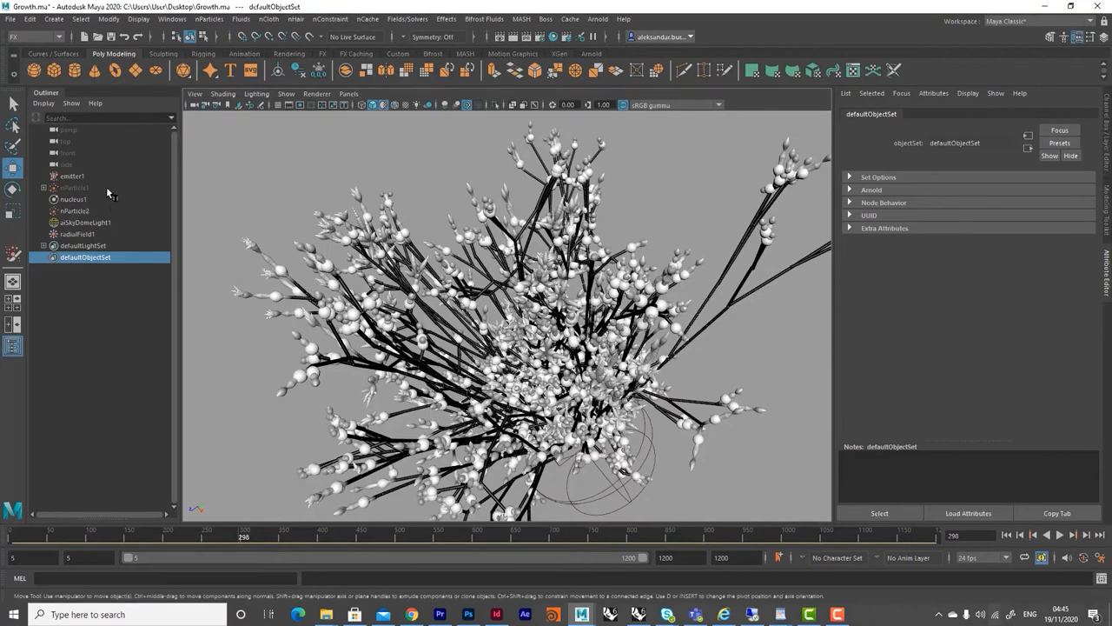
left_click(75, 188)
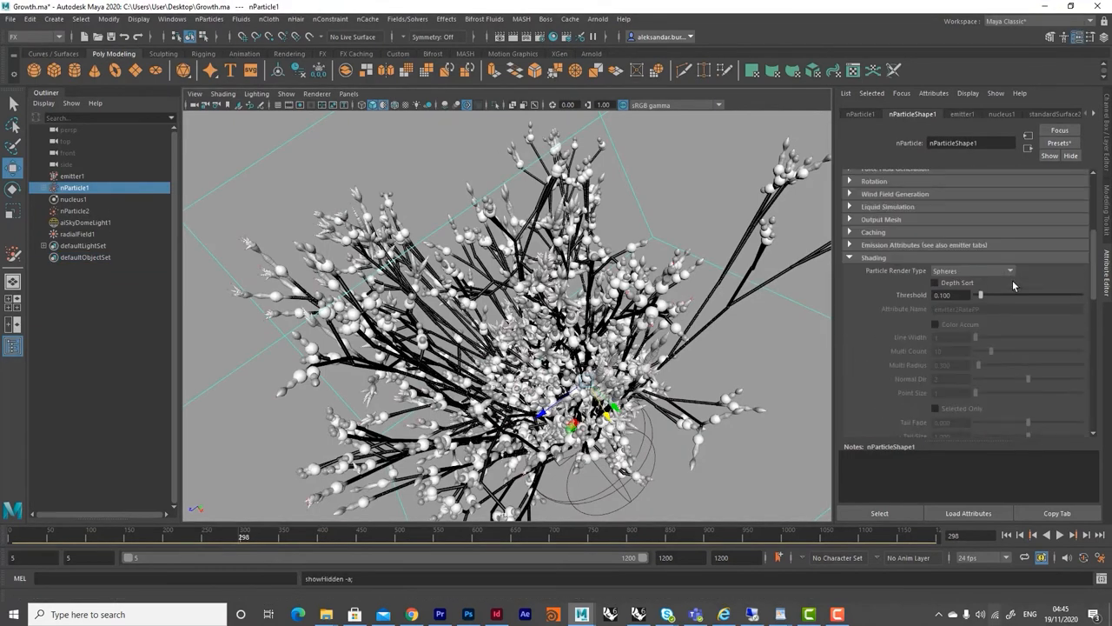
left_click(974, 271)
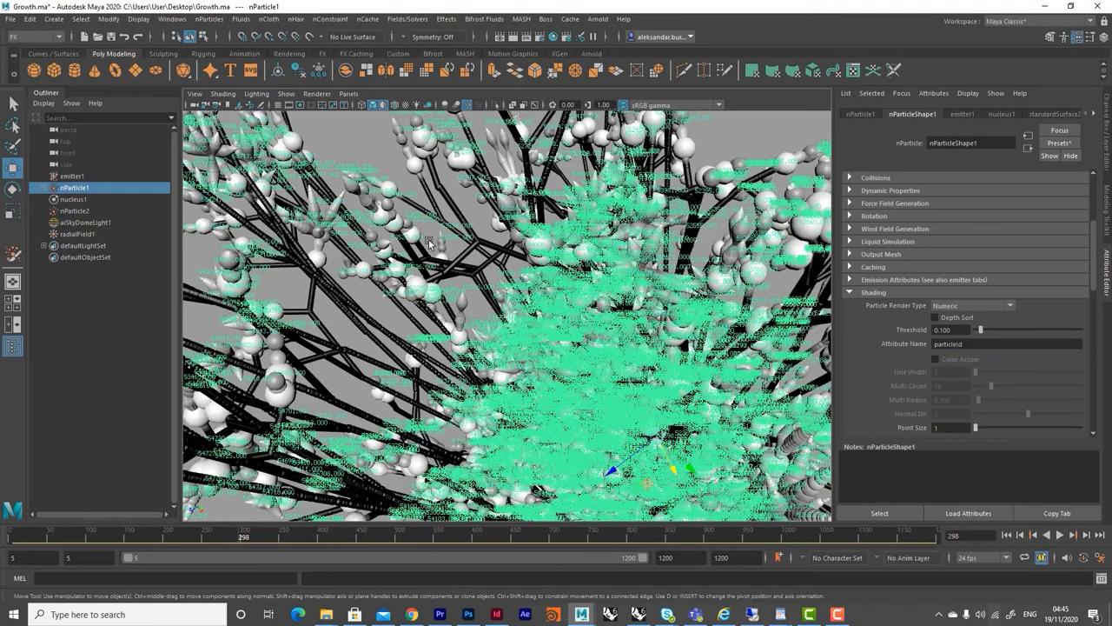
left_click_drag(426, 243, 500, 280)
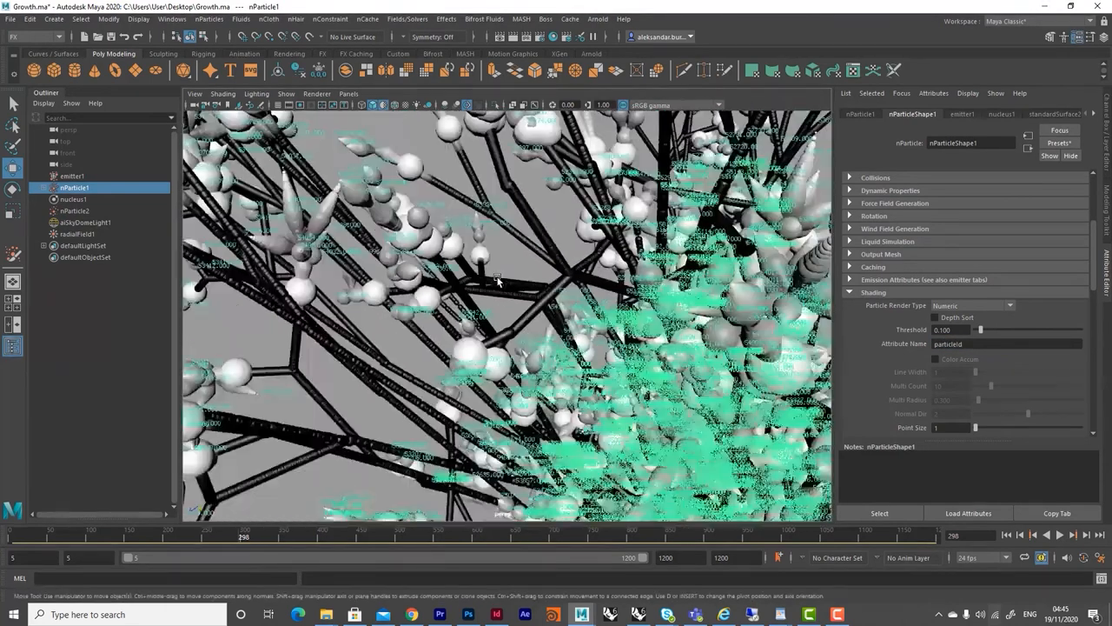